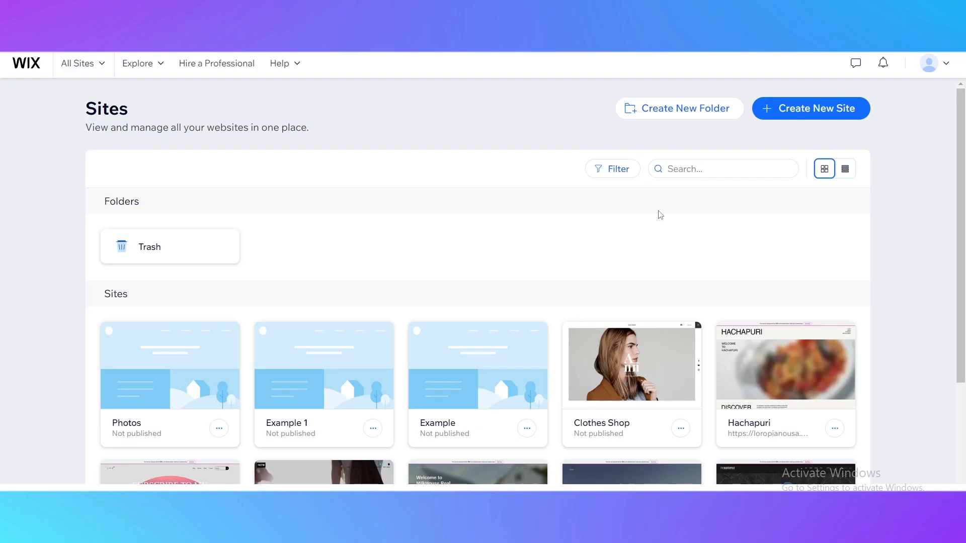
# Step: Check the account details, then start a new site and choose setup without the AI chat
pyautogui.scroll(-3)
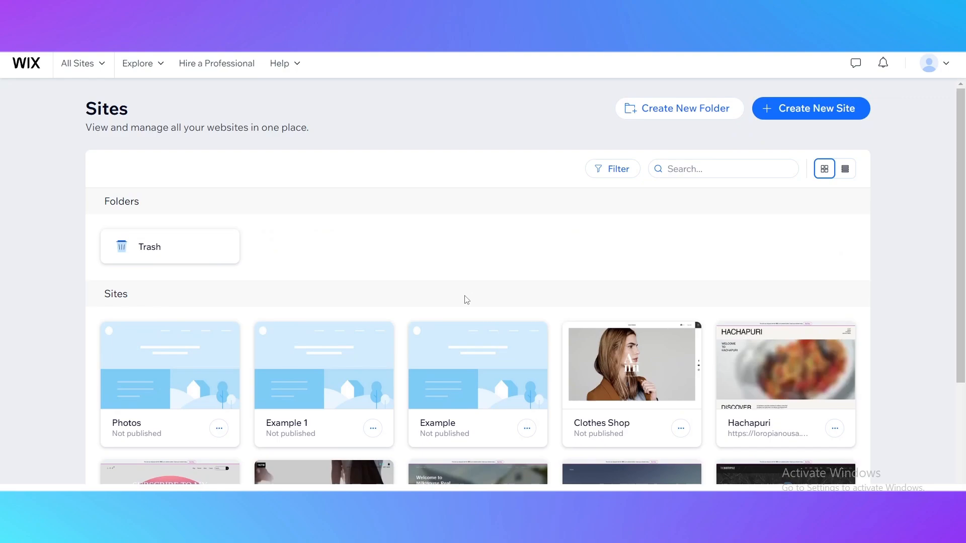
pyautogui.moveTo(452, 301)
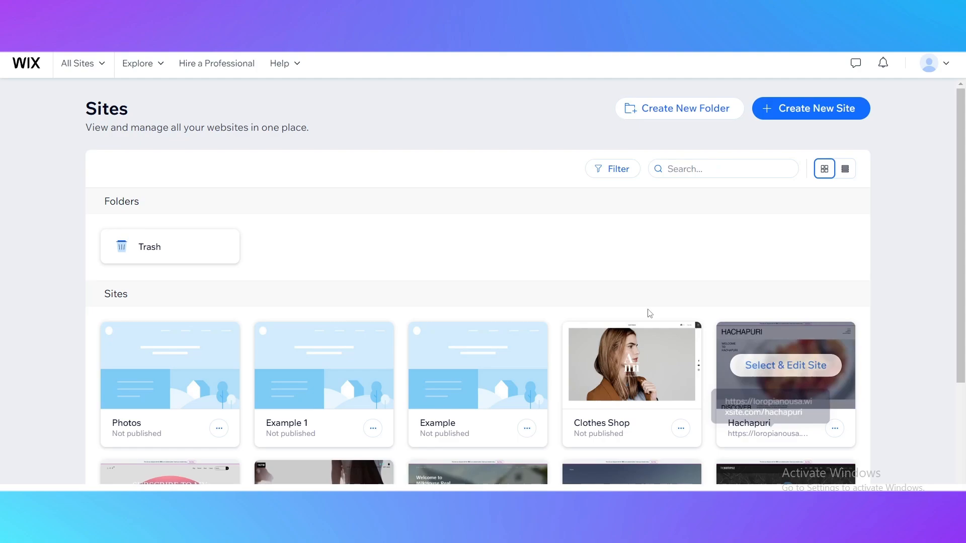
pyautogui.moveTo(641, 252)
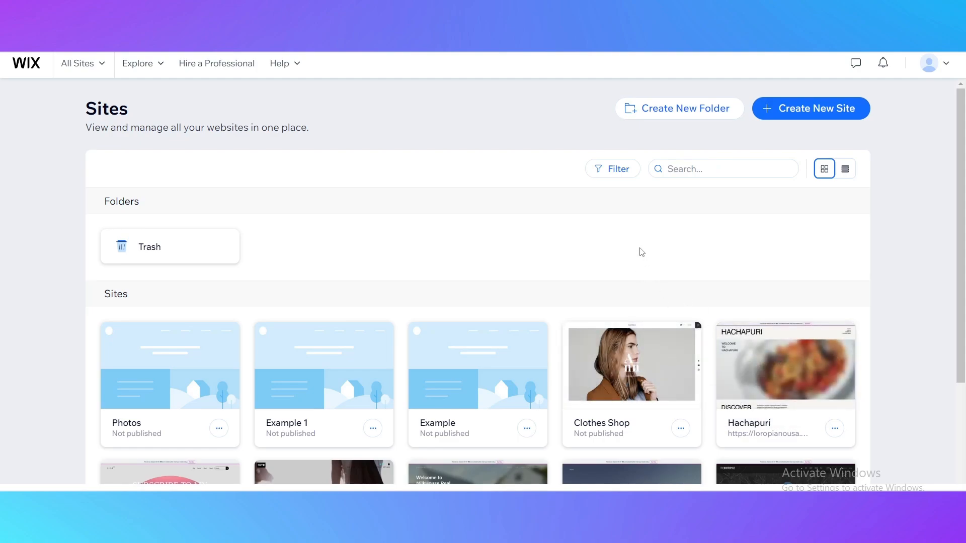
pyautogui.click(723, 168)
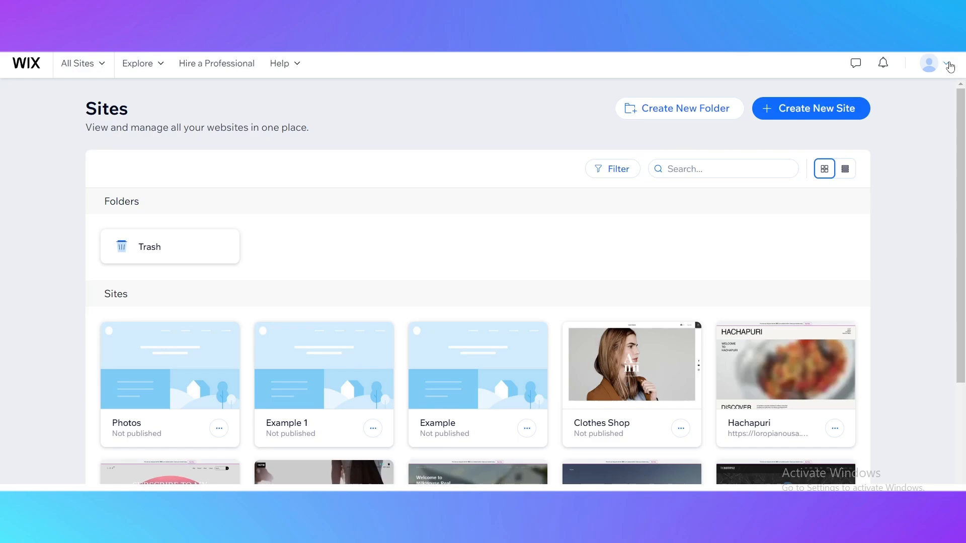
pyautogui.click(945, 63)
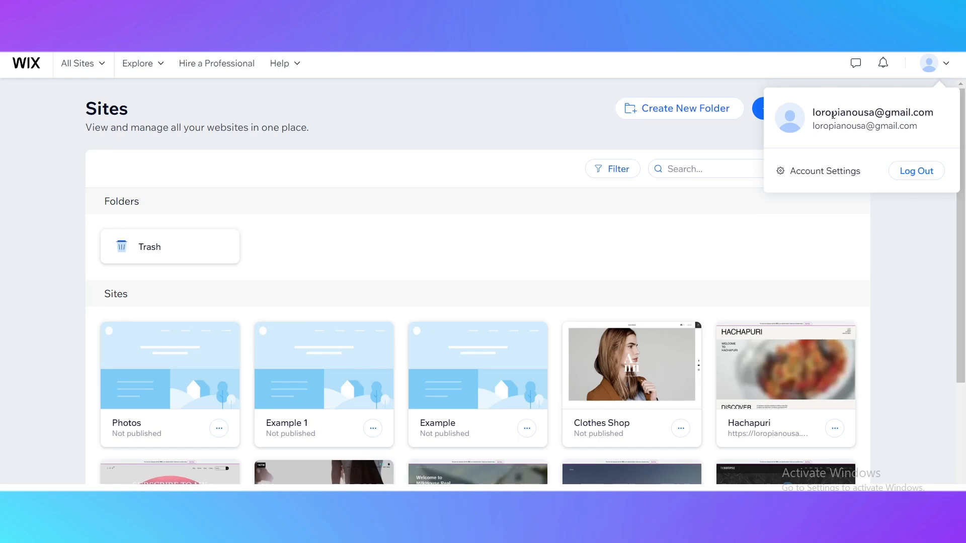
pyautogui.moveTo(805, 188)
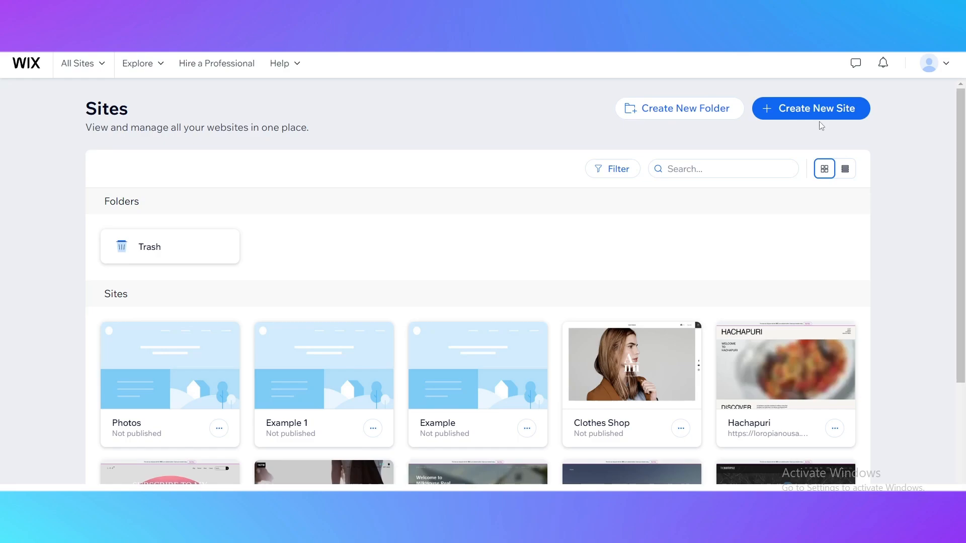
pyautogui.click(810, 107)
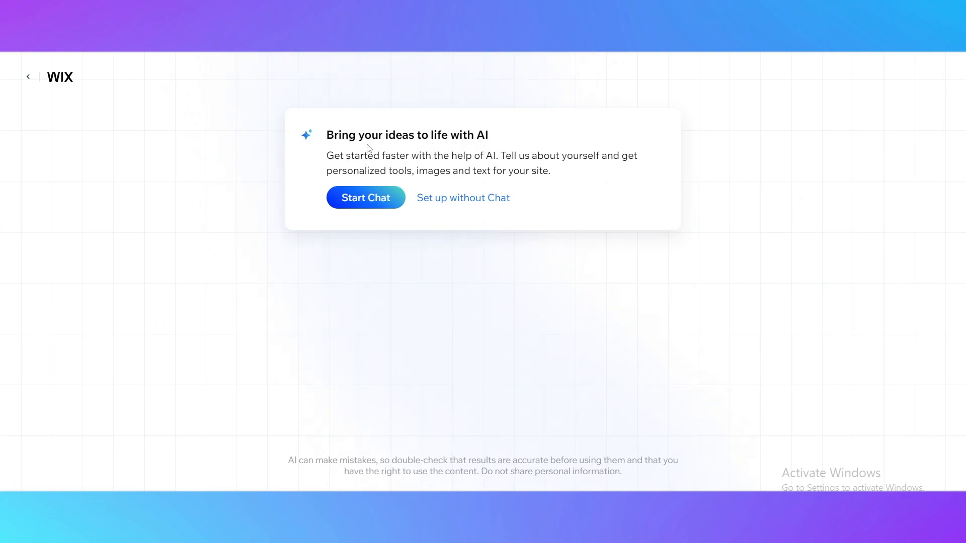
pyautogui.moveTo(473, 167)
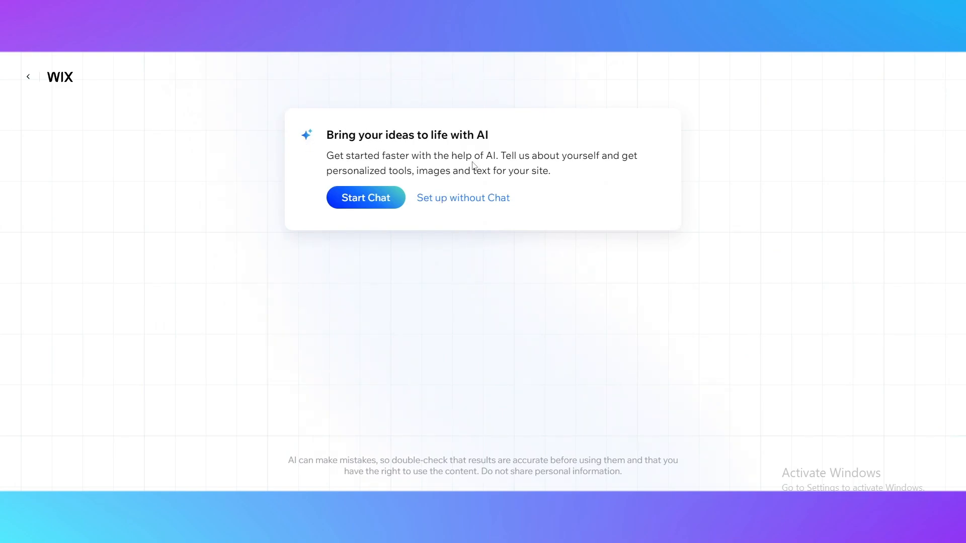
pyautogui.moveTo(446, 204)
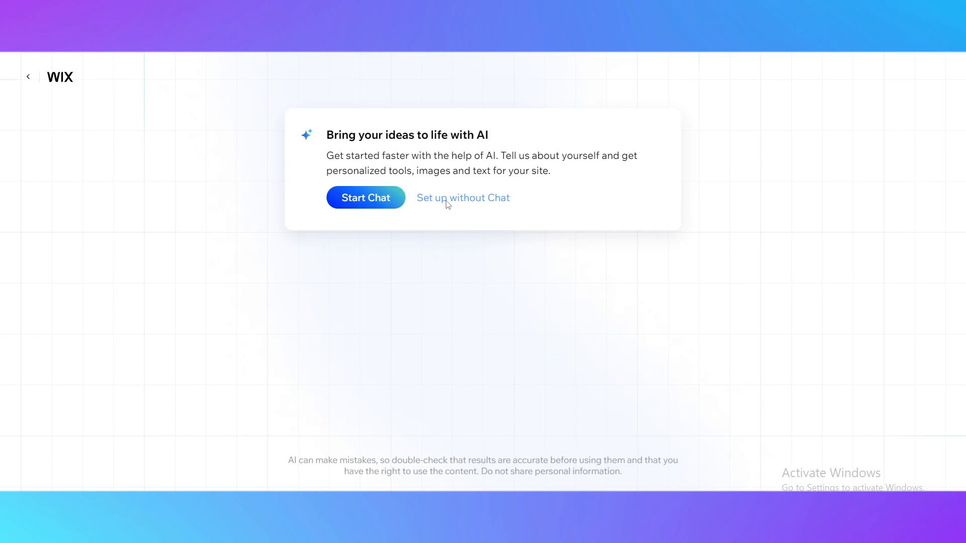
pyautogui.click(463, 198)
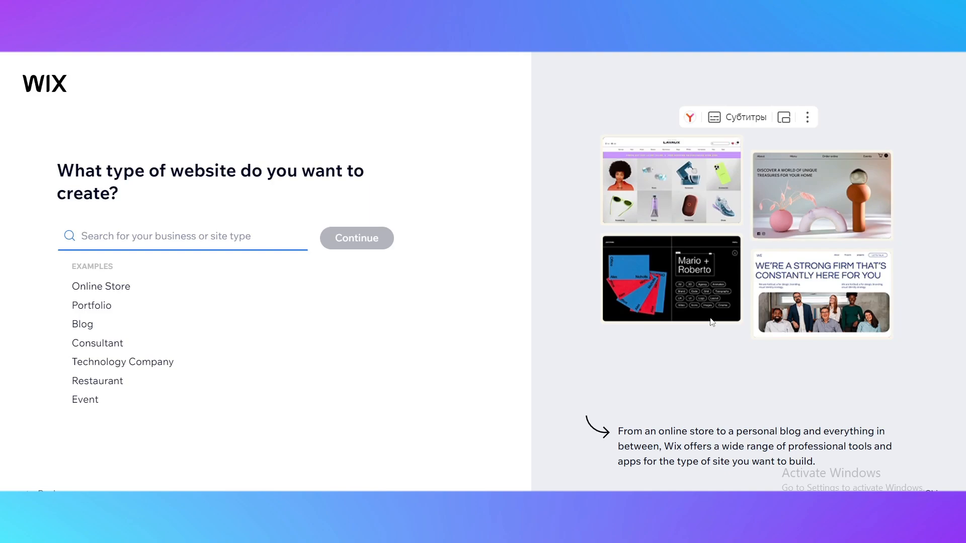
# Step: Skip the website-type question with the search left empty, reaching the site-name prompt
pyautogui.click(182, 236)
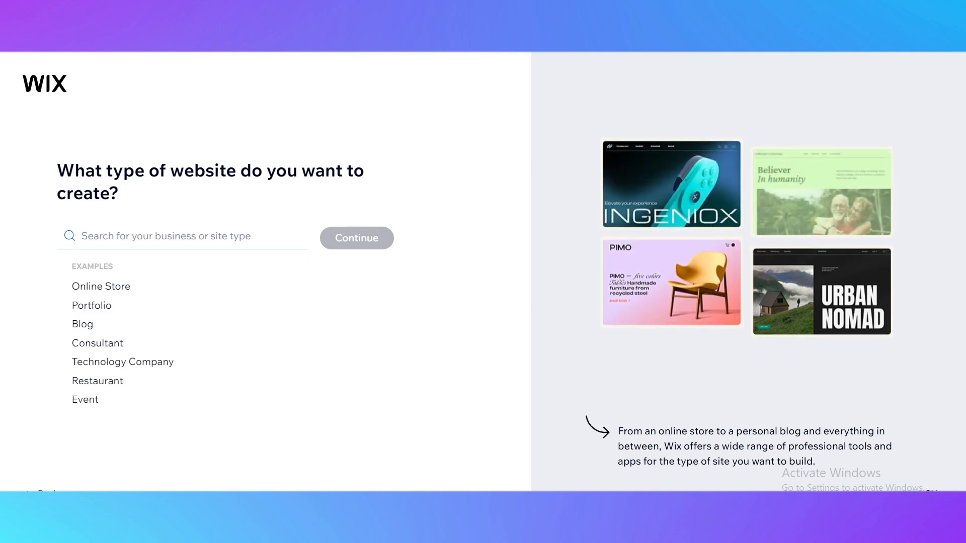
pyautogui.click(356, 238)
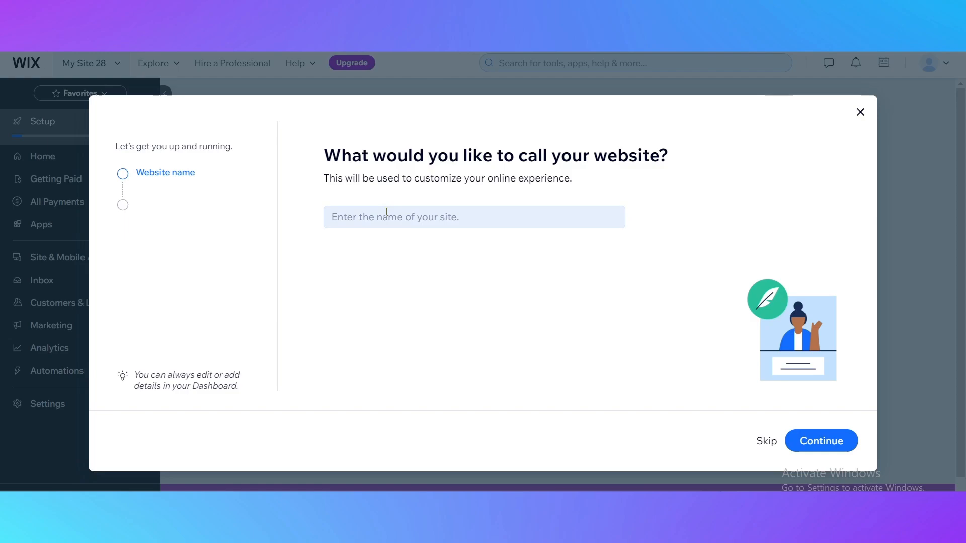
# Step: Enter 'Example' as the website name and continue
pyautogui.write('E')
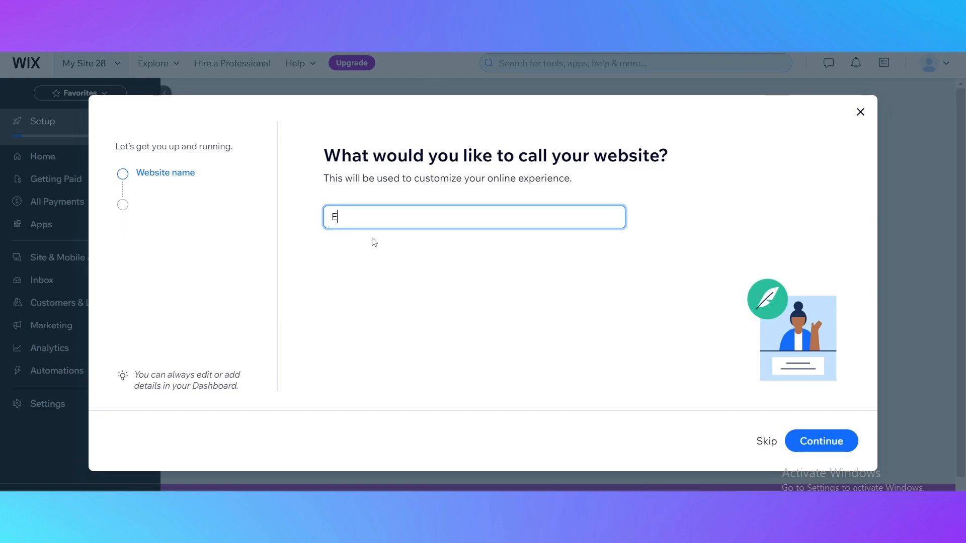
pyautogui.write('xample')
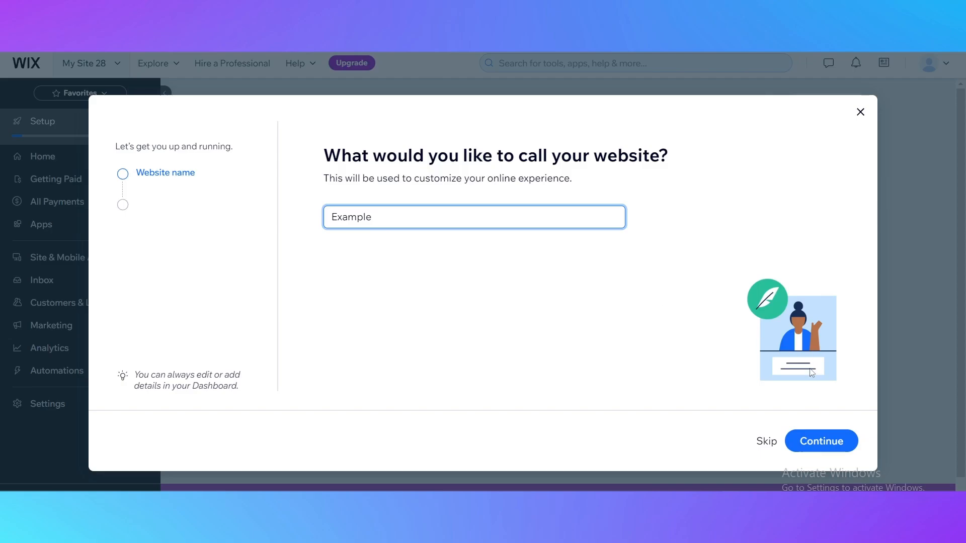
pyautogui.click(821, 441)
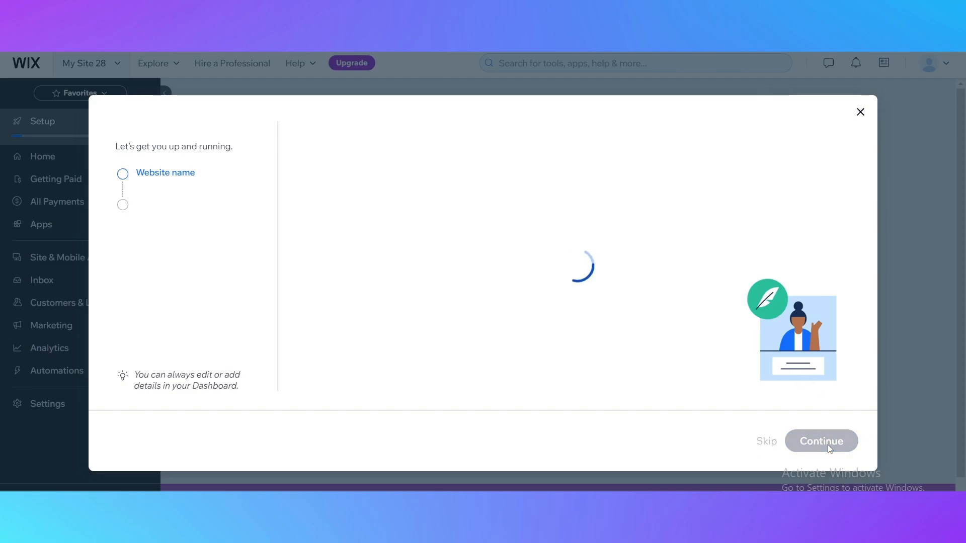
# Step: Pass the site goals step with every goal checkbox left unticked
pyautogui.click(820, 442)
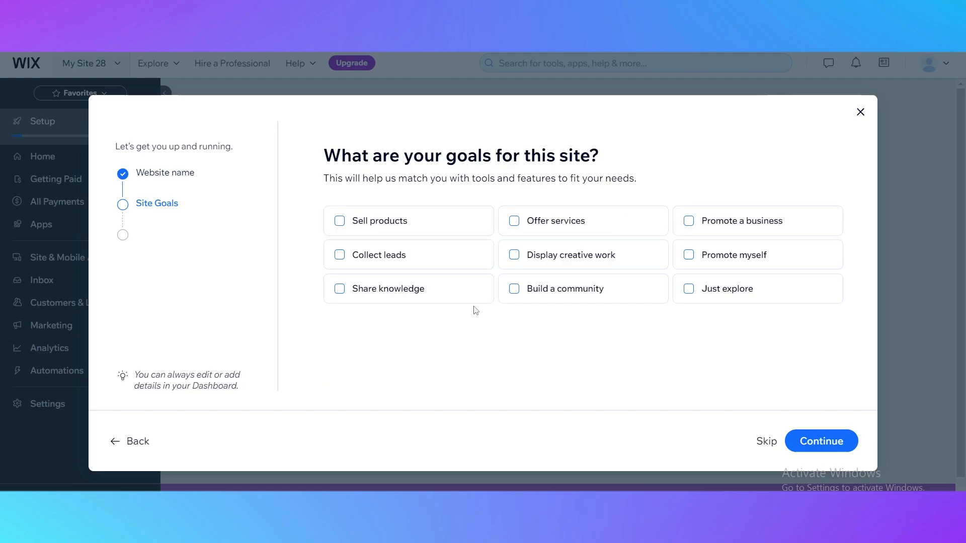
pyautogui.moveTo(394, 161)
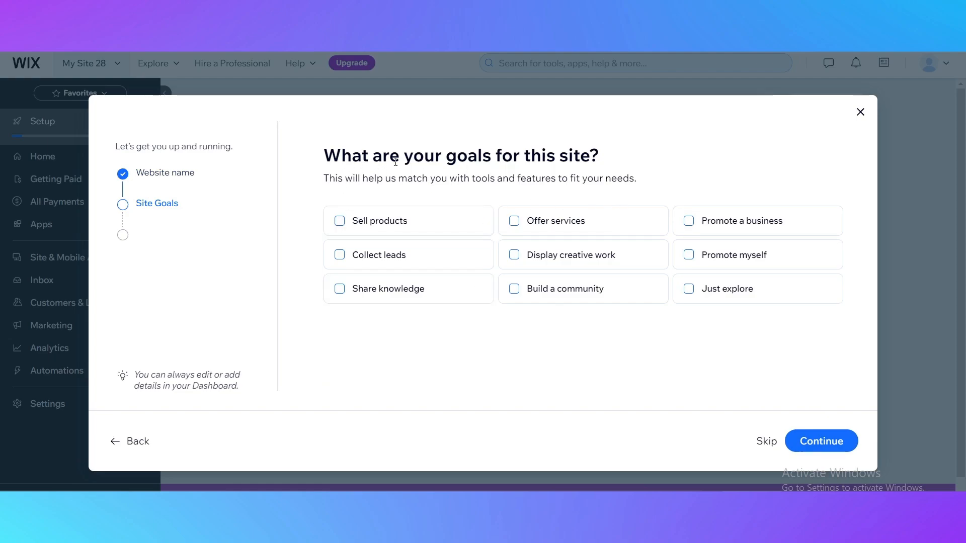
pyautogui.moveTo(426, 170)
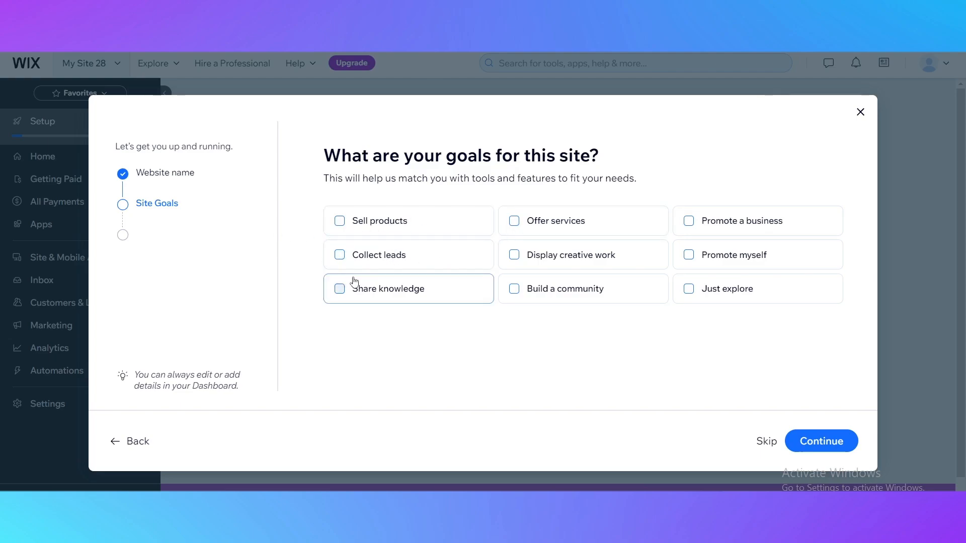
pyautogui.moveTo(566, 254)
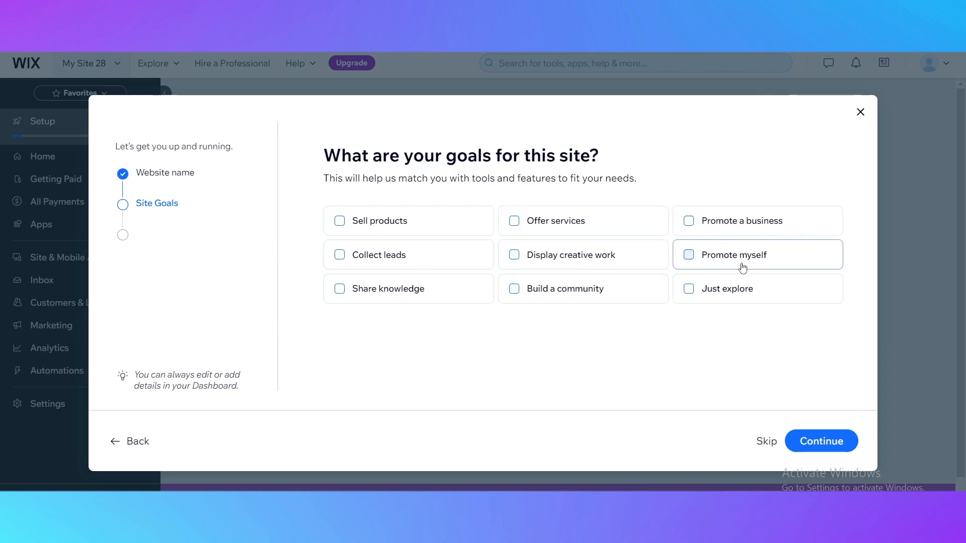
pyautogui.moveTo(696, 222)
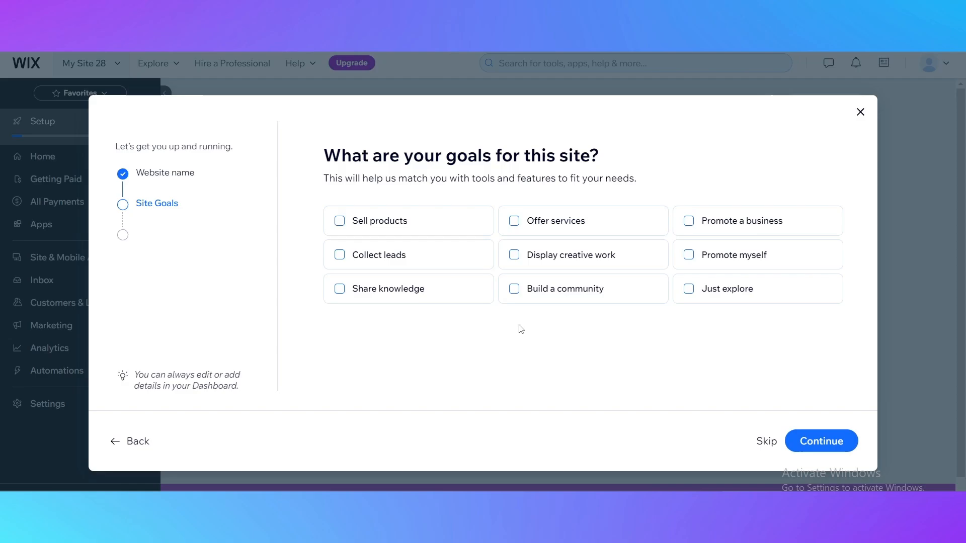
pyautogui.click(821, 441)
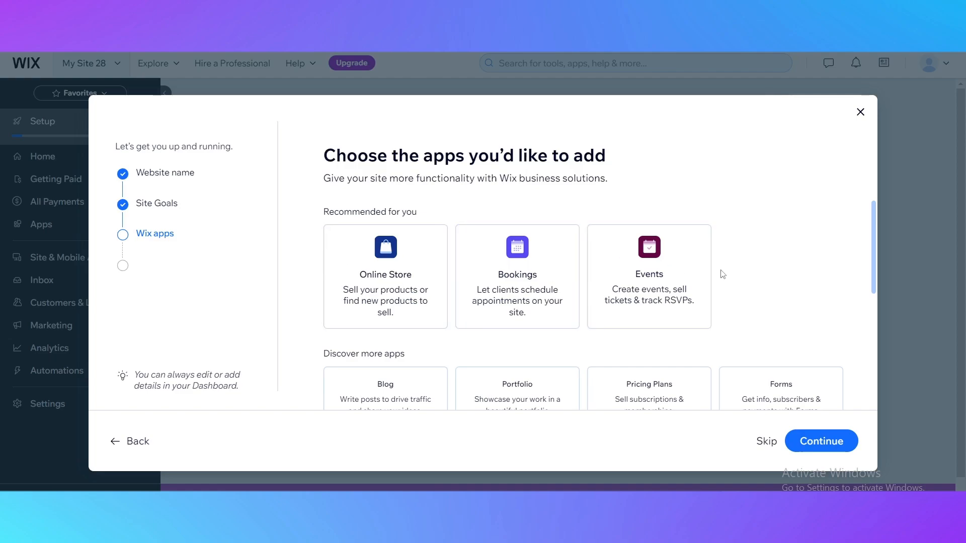
# Step: Scroll the recommended apps and continue without adding Online Store, Bookings or Events
pyautogui.scroll(-3)
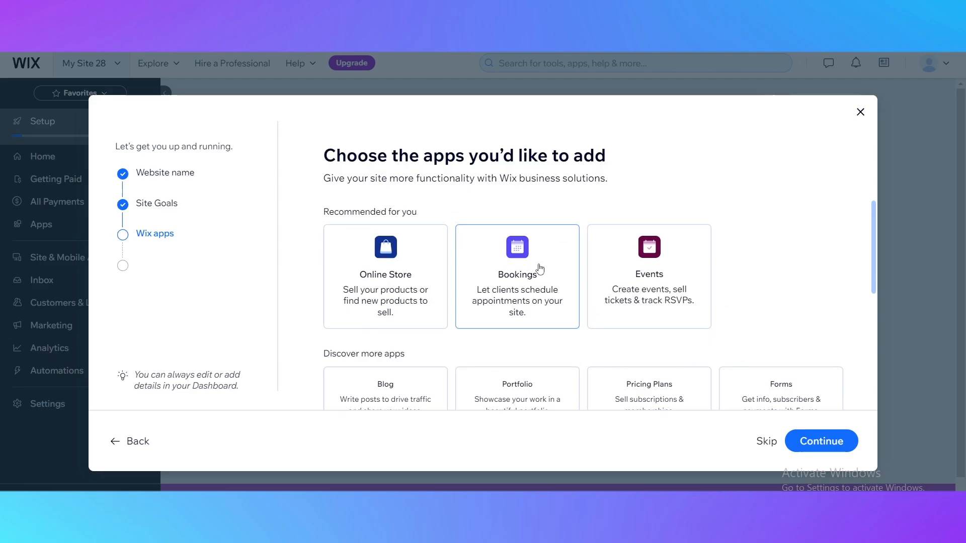
pyautogui.moveTo(556, 282)
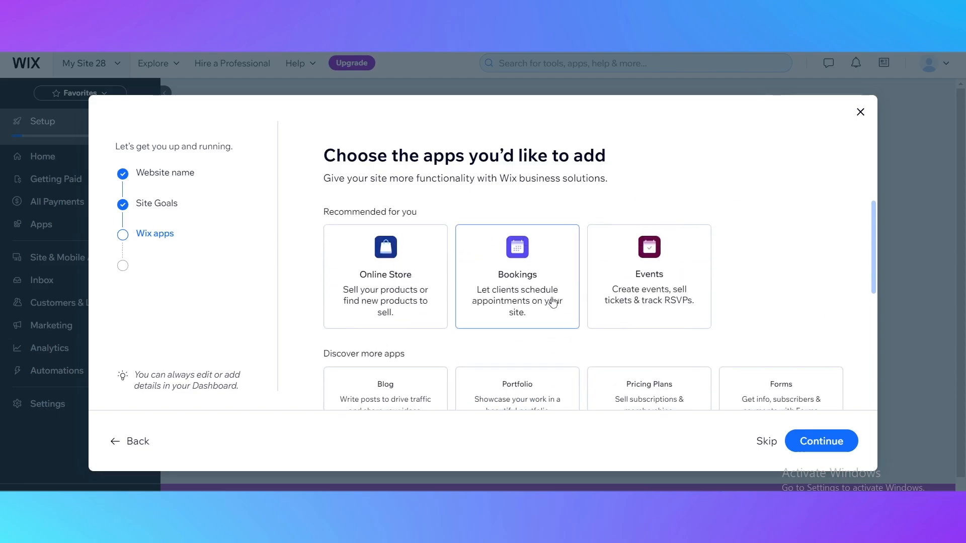
pyautogui.click(820, 441)
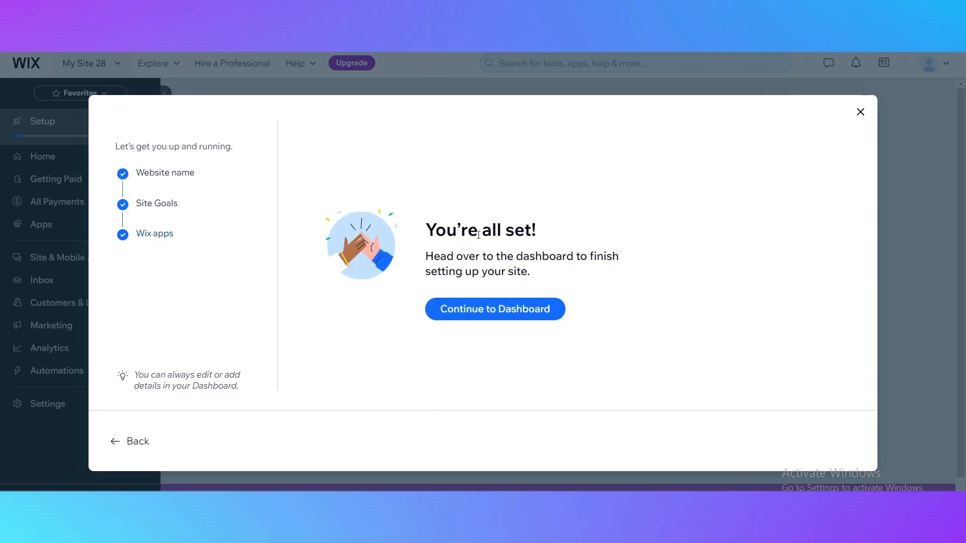
pyautogui.moveTo(470, 320)
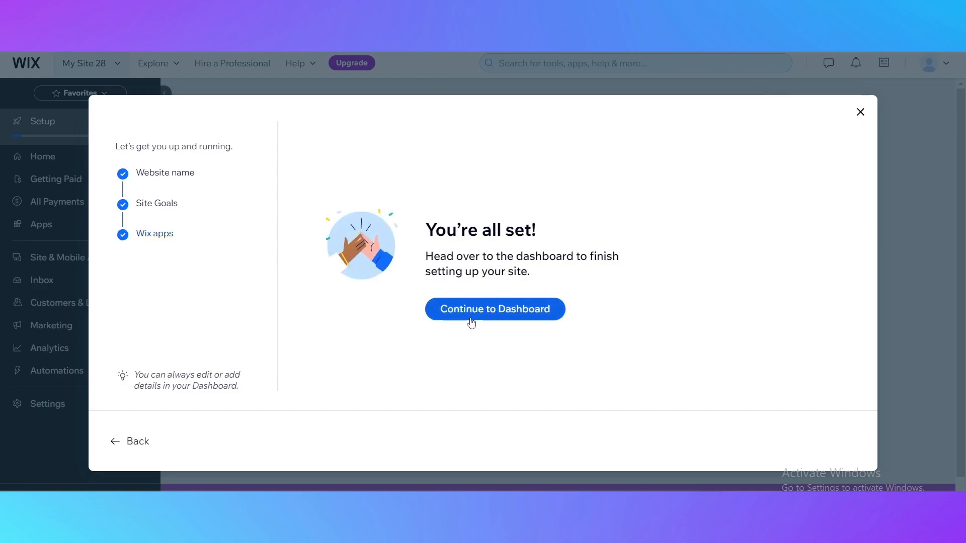
# Step: Continue from 'You're all set!' to the Example dashboard with its 0/4 checklist
pyautogui.click(494, 309)
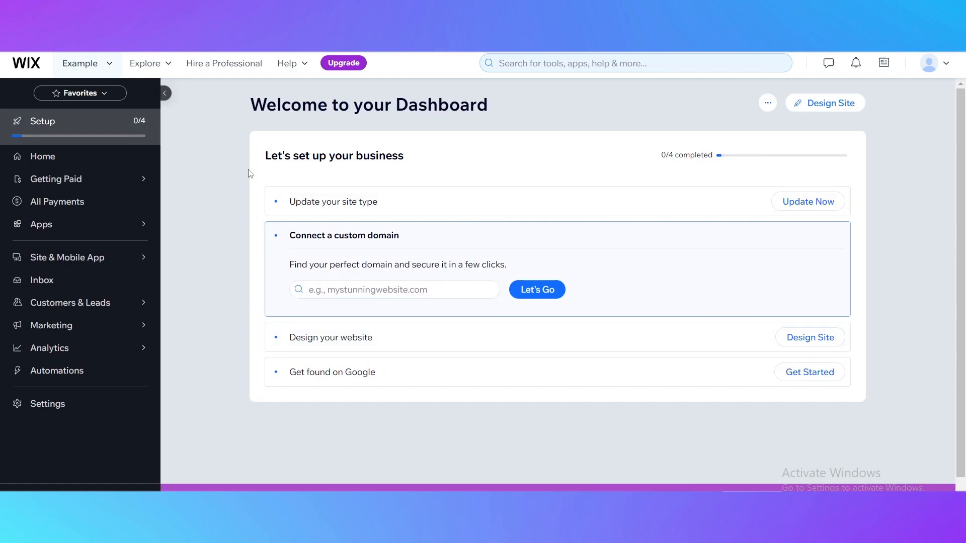
pyautogui.moveTo(296, 89)
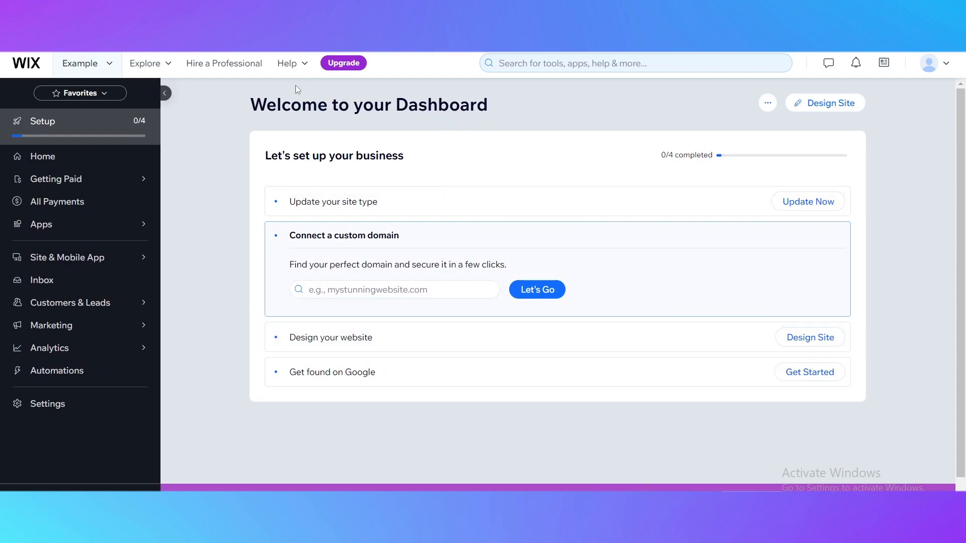
pyautogui.moveTo(451, 364)
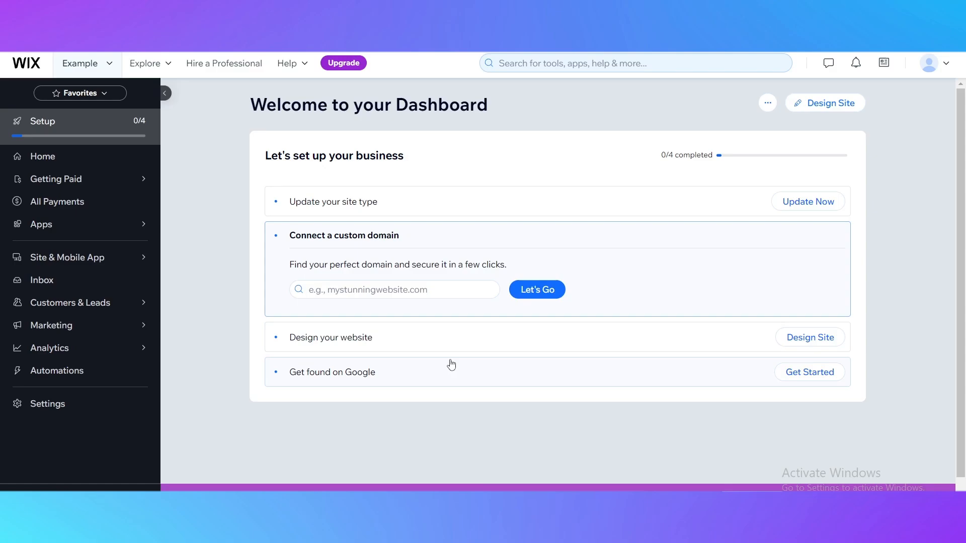
# Step: Choose Design Site for the 'Design your website' dashboard item
pyautogui.click(809, 337)
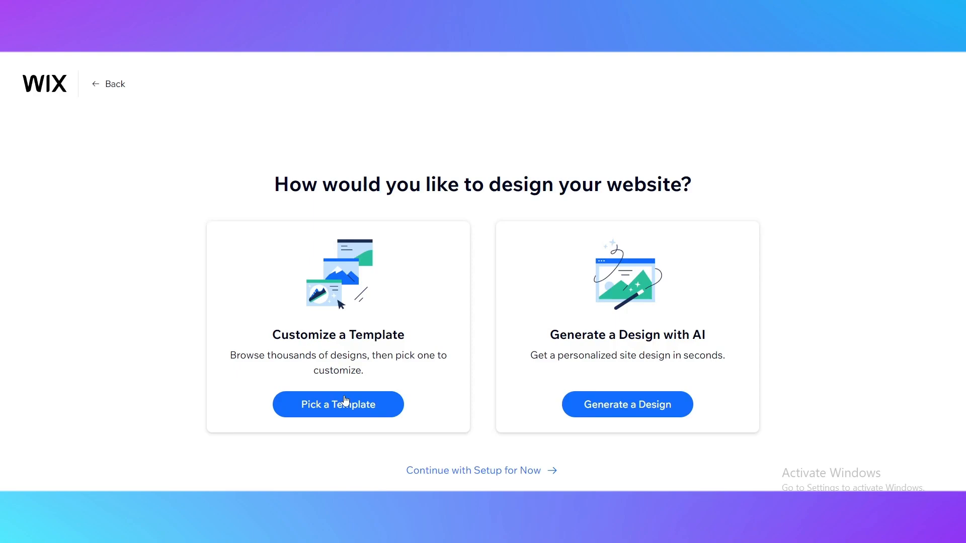
pyautogui.moveTo(521, 212)
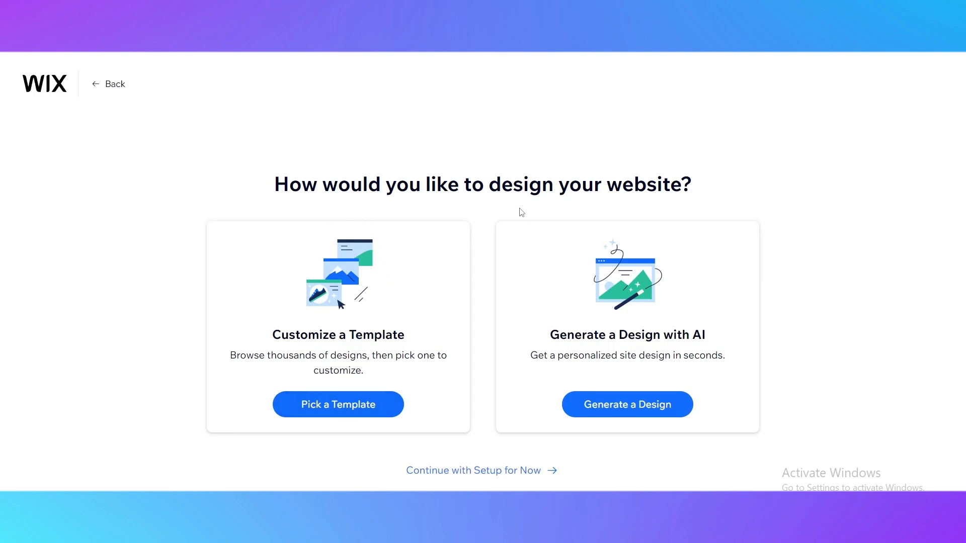
pyautogui.moveTo(293, 300)
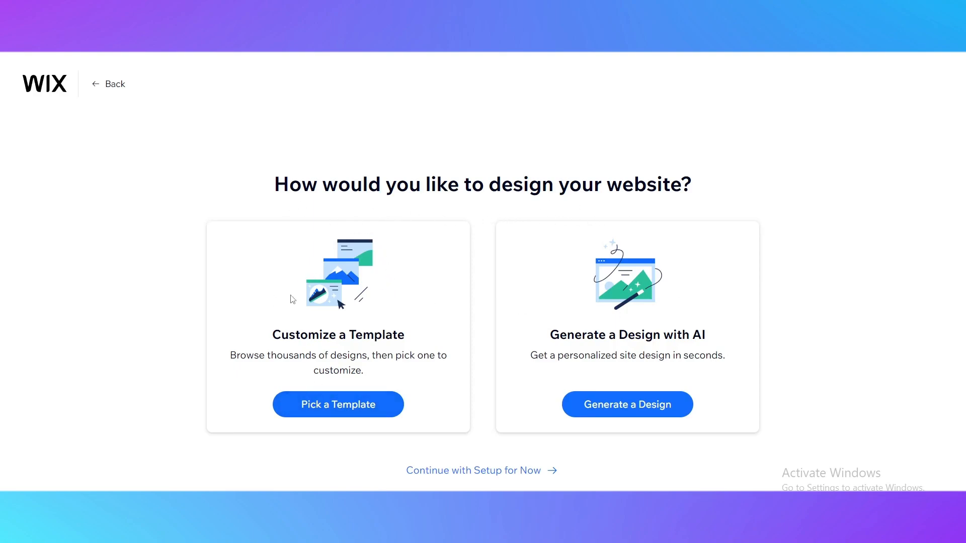
pyautogui.moveTo(507, 333)
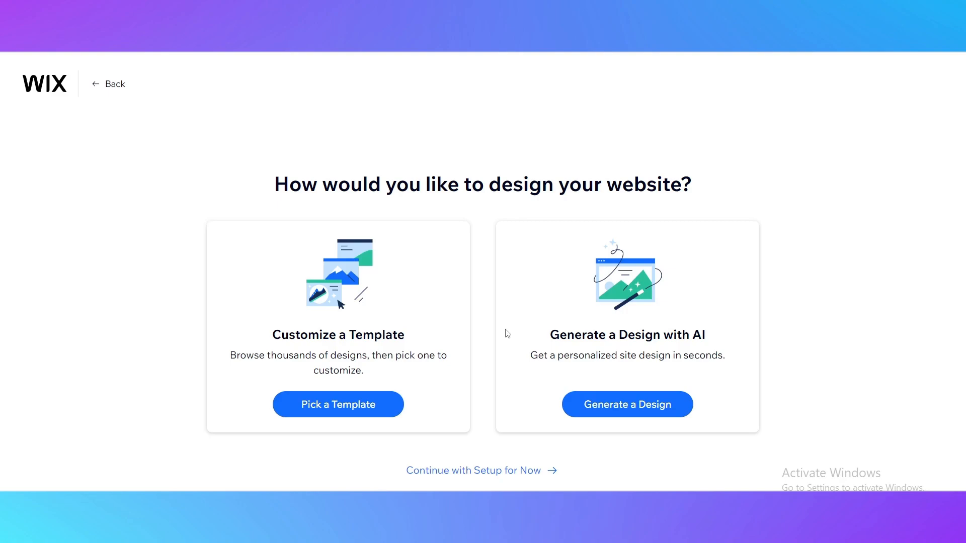
pyautogui.moveTo(435, 351)
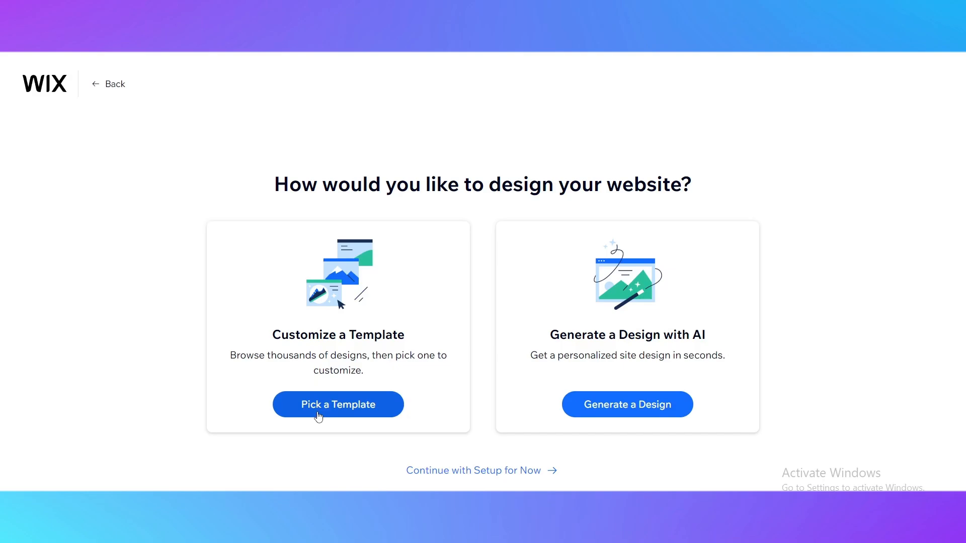
# Step: Pick a Template and scroll through popular designs like Home Goods Store and AI Company
pyautogui.click(337, 404)
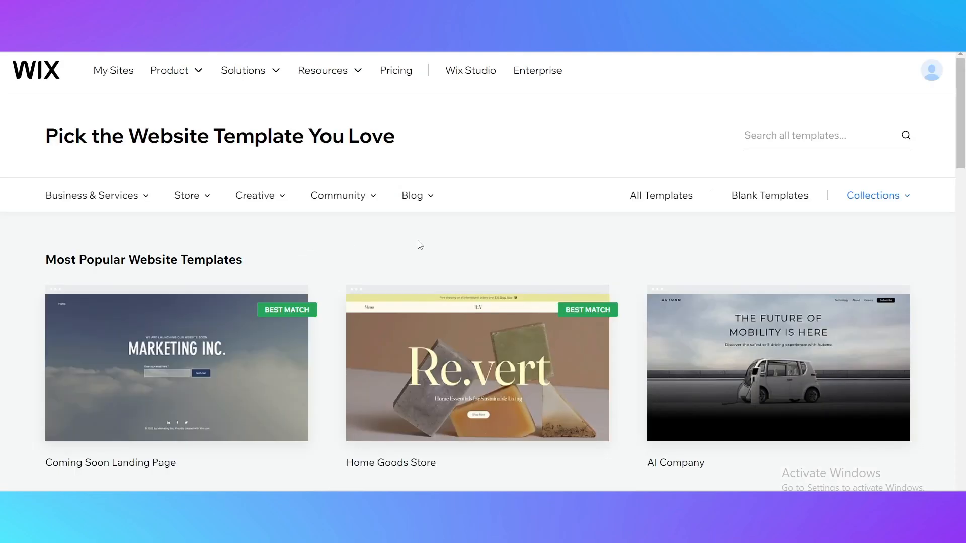
pyautogui.scroll(-3)
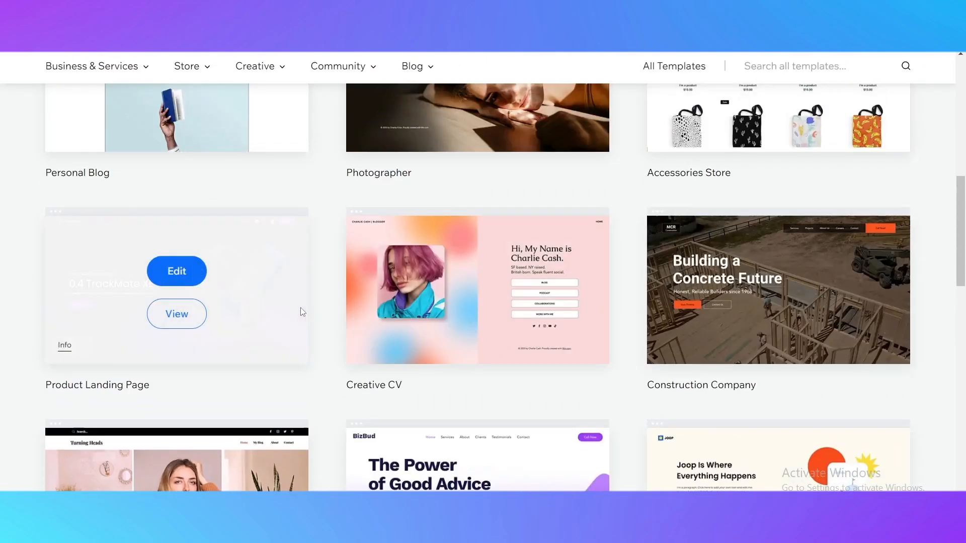
pyautogui.scroll(3)
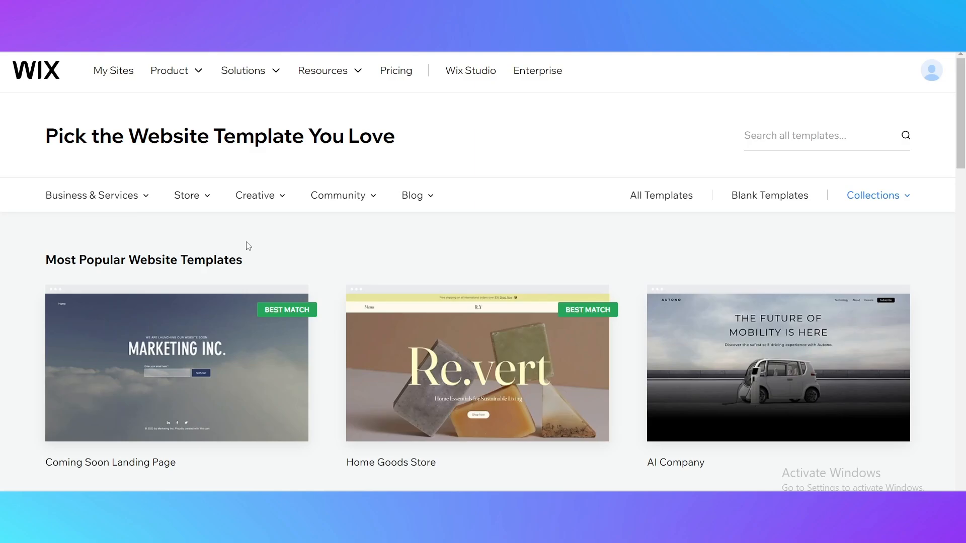
pyautogui.scroll(-3)
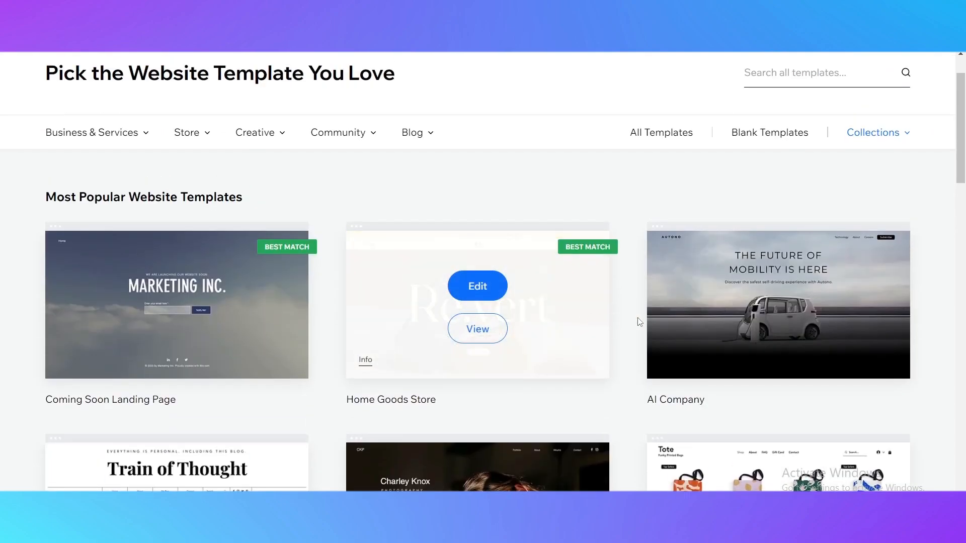
pyautogui.moveTo(437, 358)
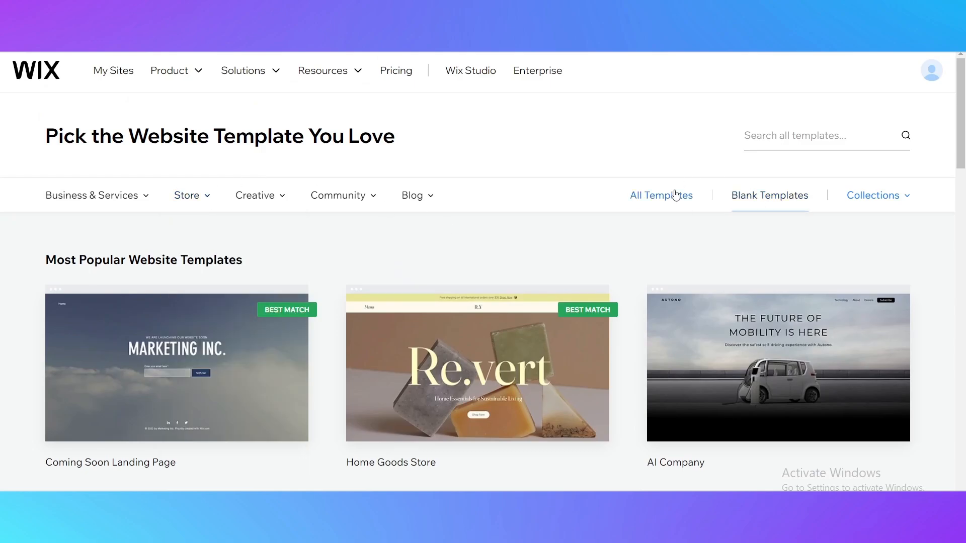
# Step: Filter to Blank Templates and scroll past Minimal and Gallery to Overlapping Layout
pyautogui.click(769, 195)
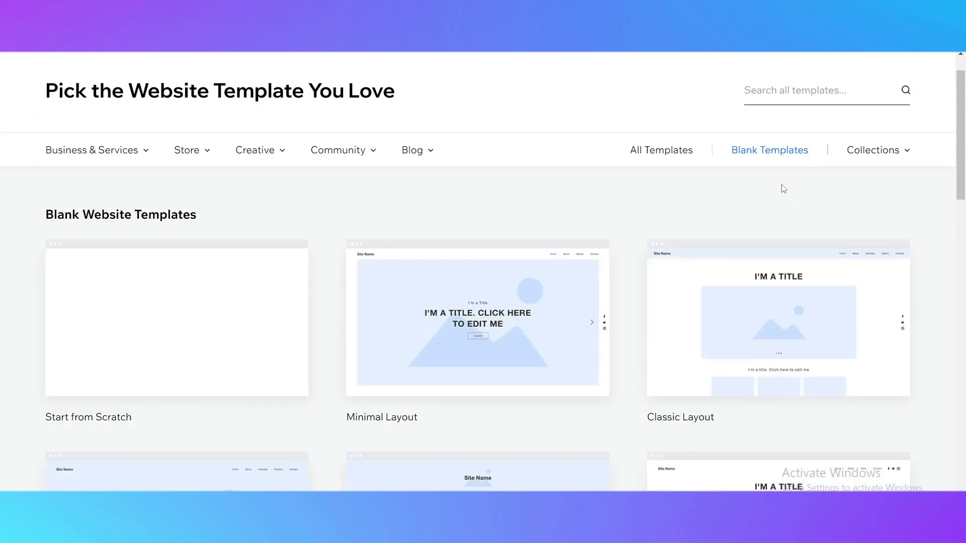
pyautogui.click(255, 149)
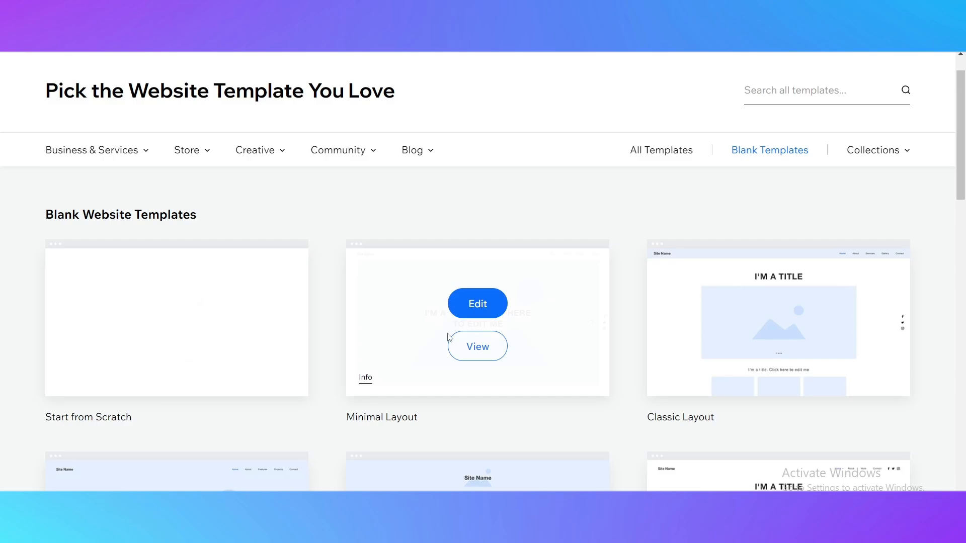
pyautogui.scroll(-3)
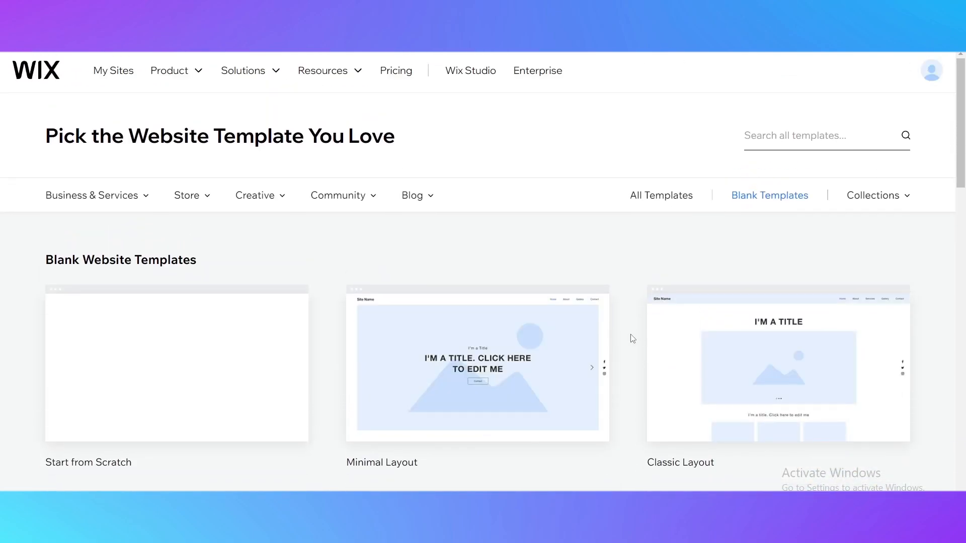
pyautogui.scroll(-3)
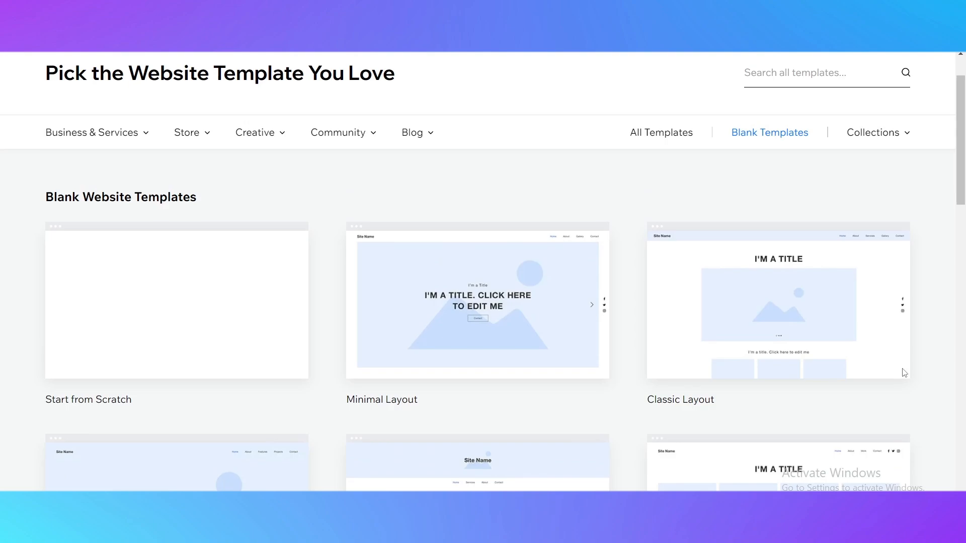
pyautogui.scroll(-3)
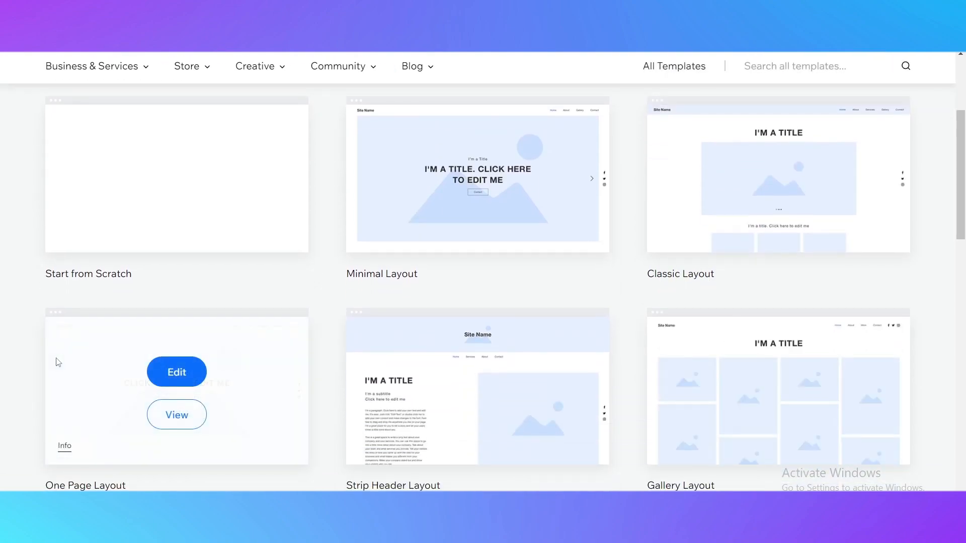
pyautogui.scroll(-3)
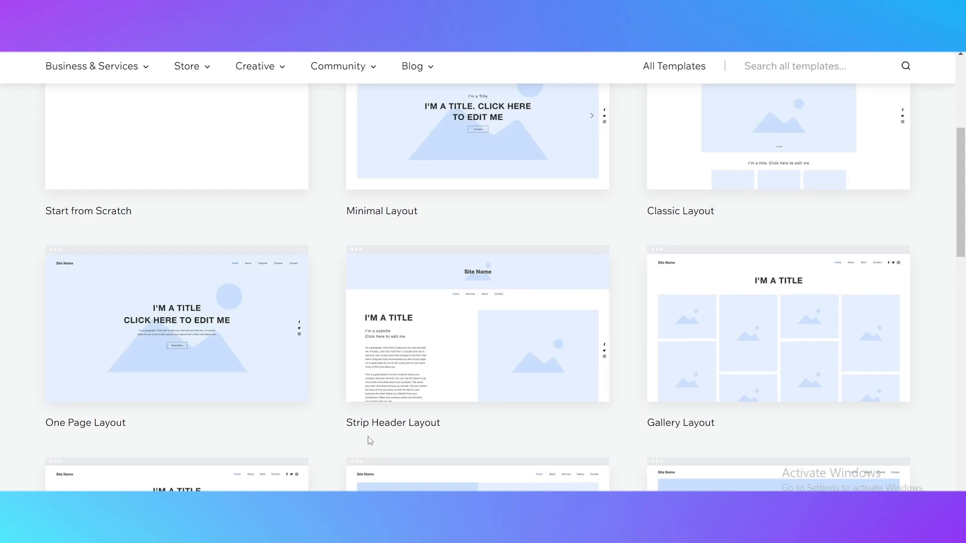
pyautogui.scroll(-3)
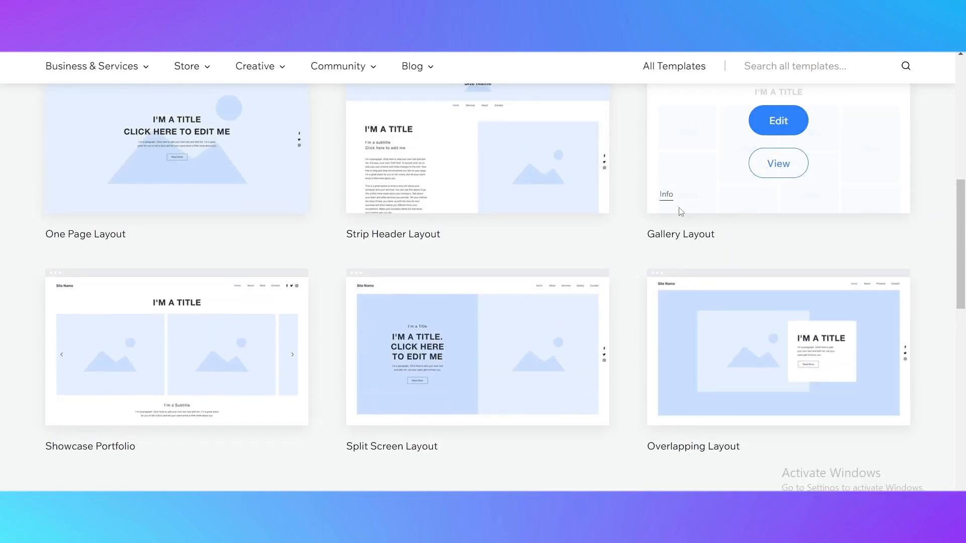
pyautogui.moveTo(301, 456)
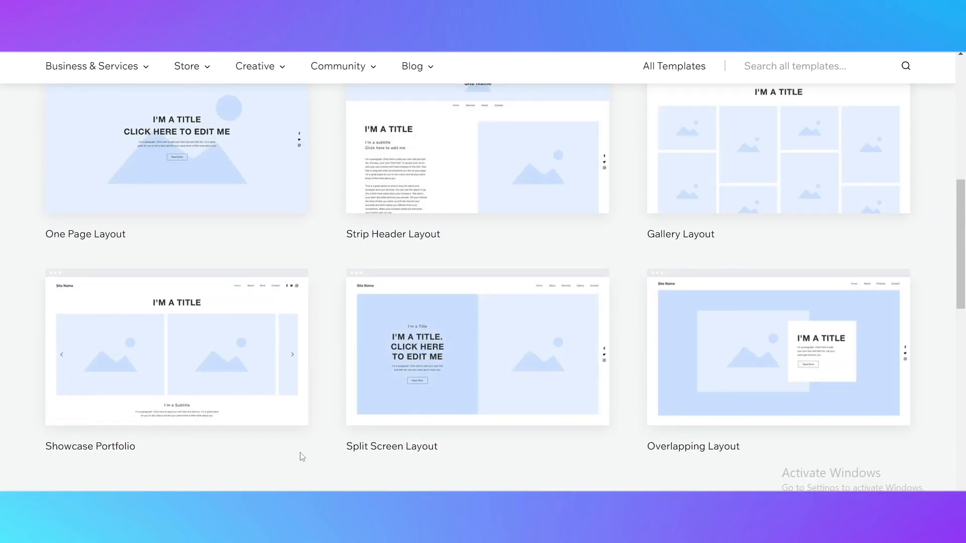
pyautogui.moveTo(628, 454)
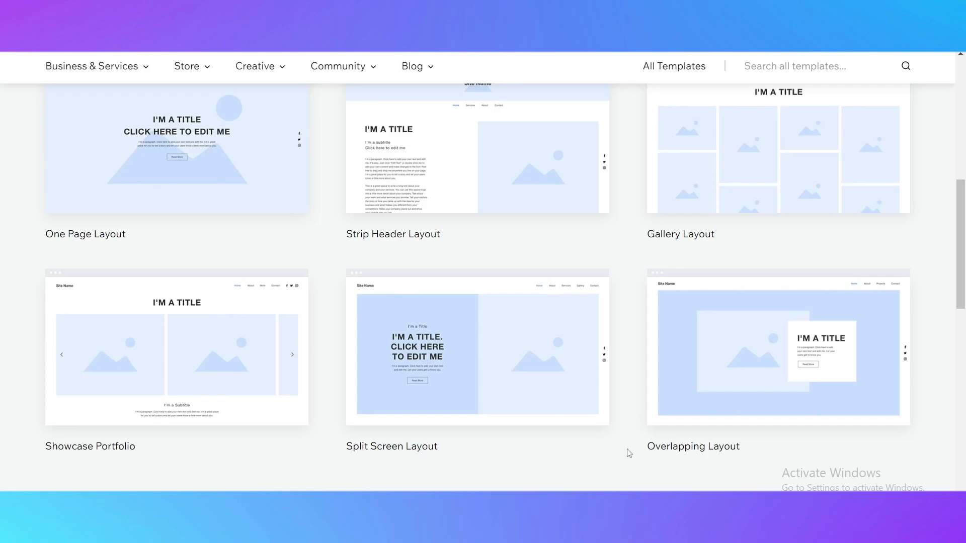
pyautogui.scroll(3)
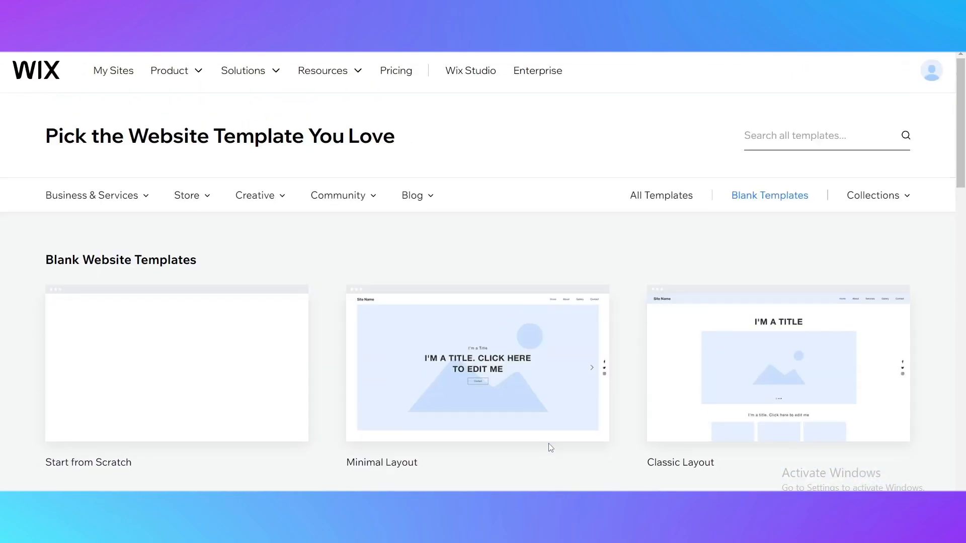
pyautogui.scroll(-3)
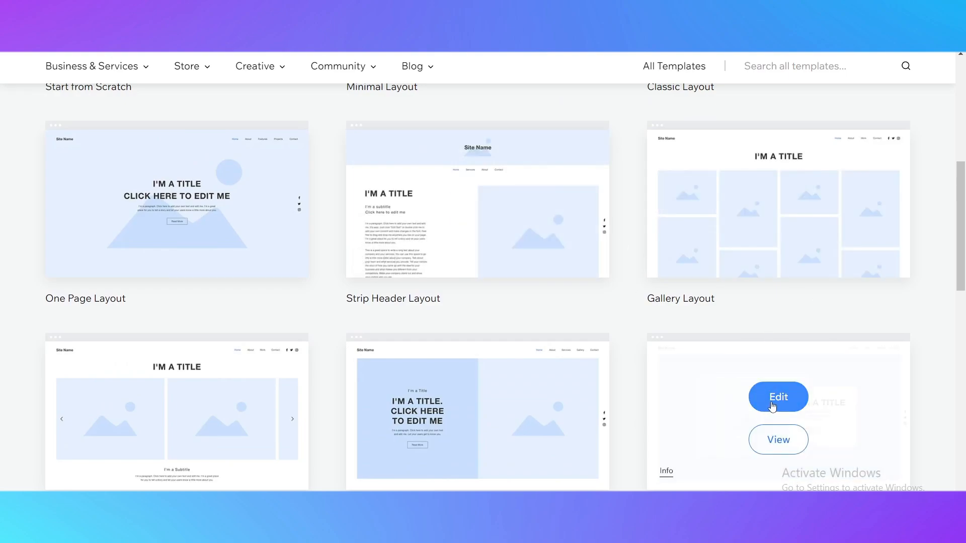
# Step: Edit the Overlapping Layout card, loading its Home page with Site Name and 'I'M A TITLE'
pyautogui.click(777, 397)
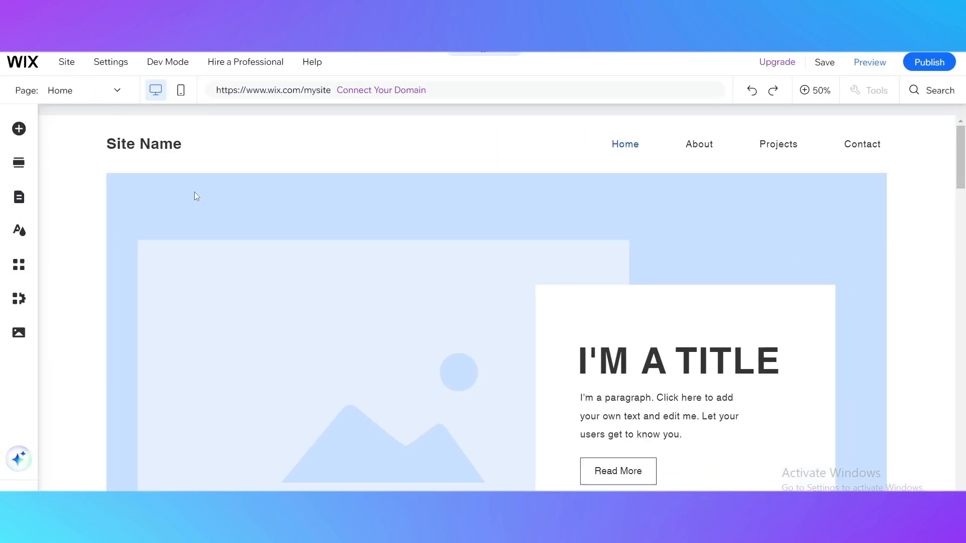
# Step: Generate new AI site text for Example through the AI assistant's Generate Site Text
pyautogui.click(18, 458)
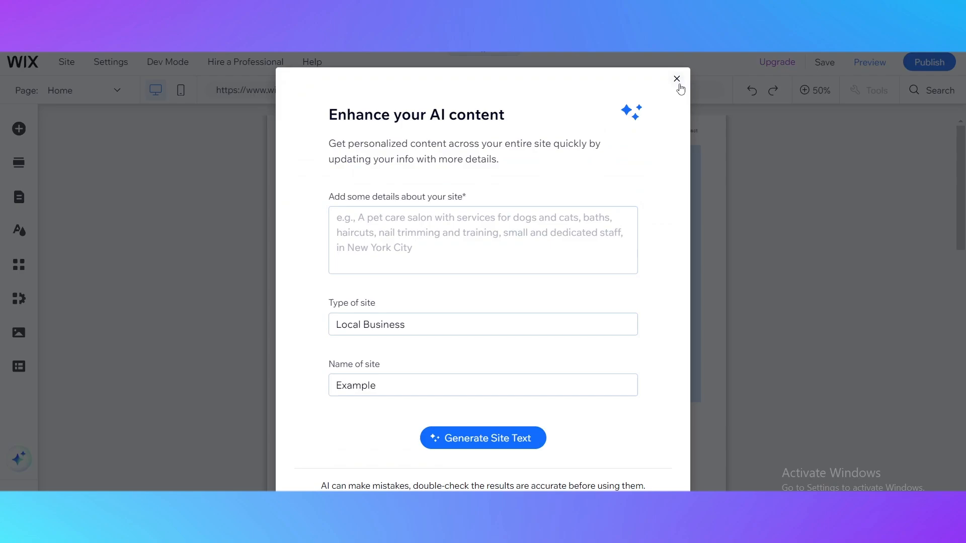
pyautogui.click(483, 438)
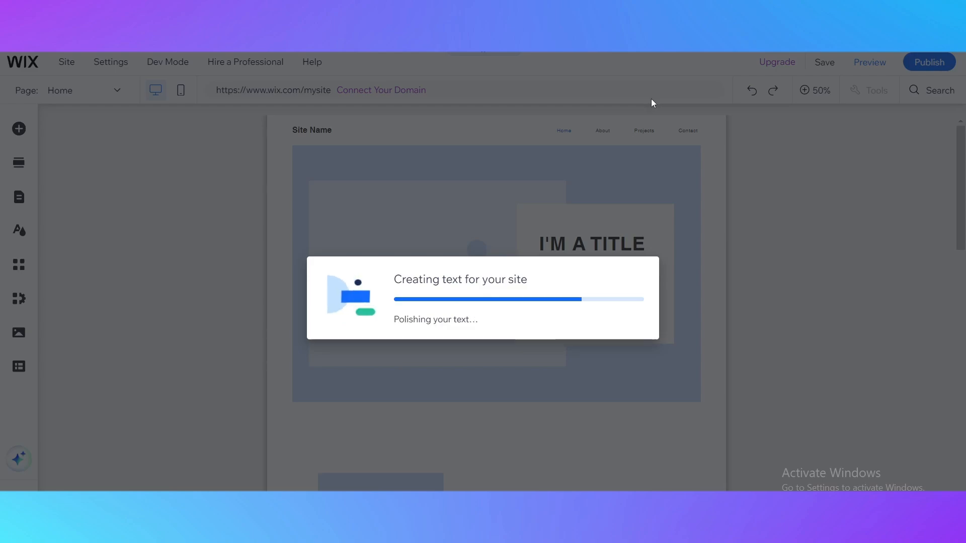
pyautogui.moveTo(565, 137)
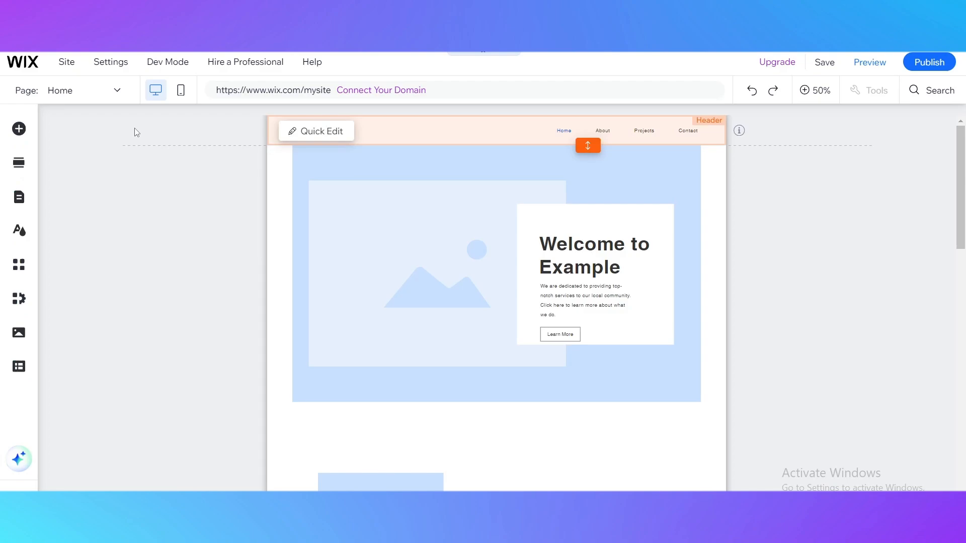
# Step: Check the AI-written 'Welcome to Example' heading and select the Welcome section
pyautogui.click(116, 91)
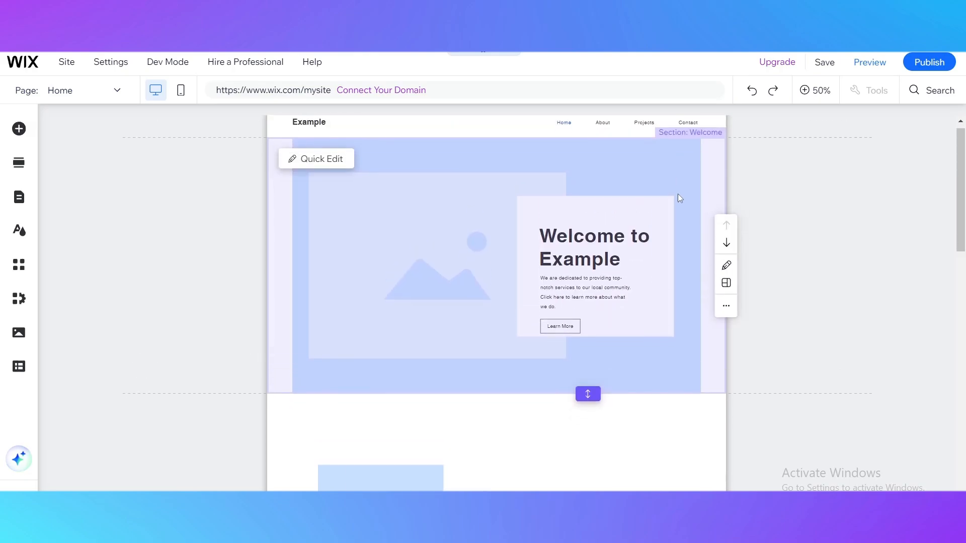
pyautogui.scroll(-3)
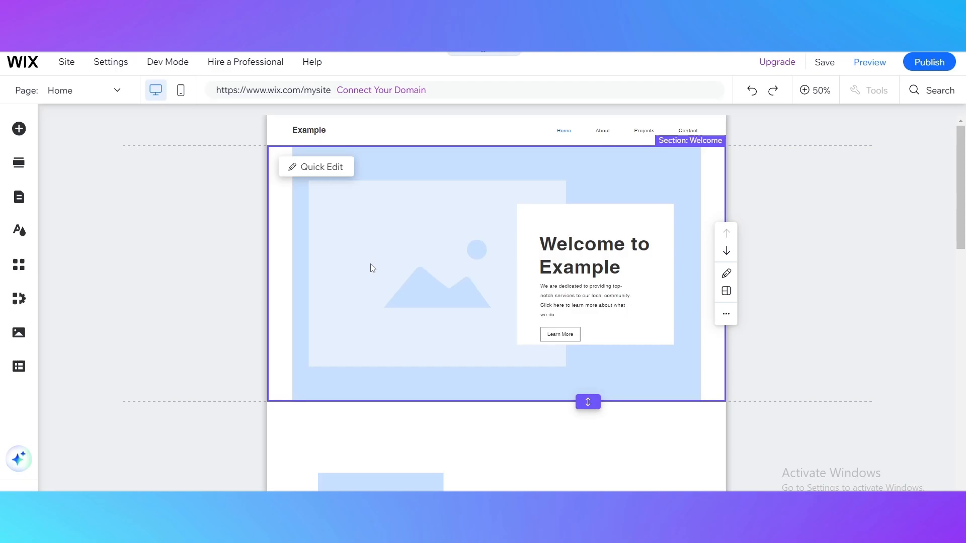
pyautogui.click(804, 90)
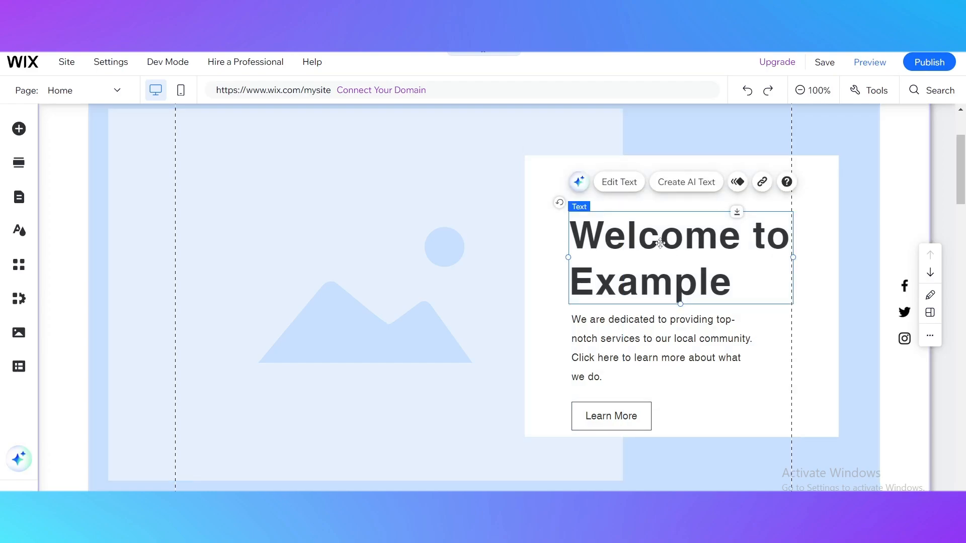
pyautogui.click(662, 348)
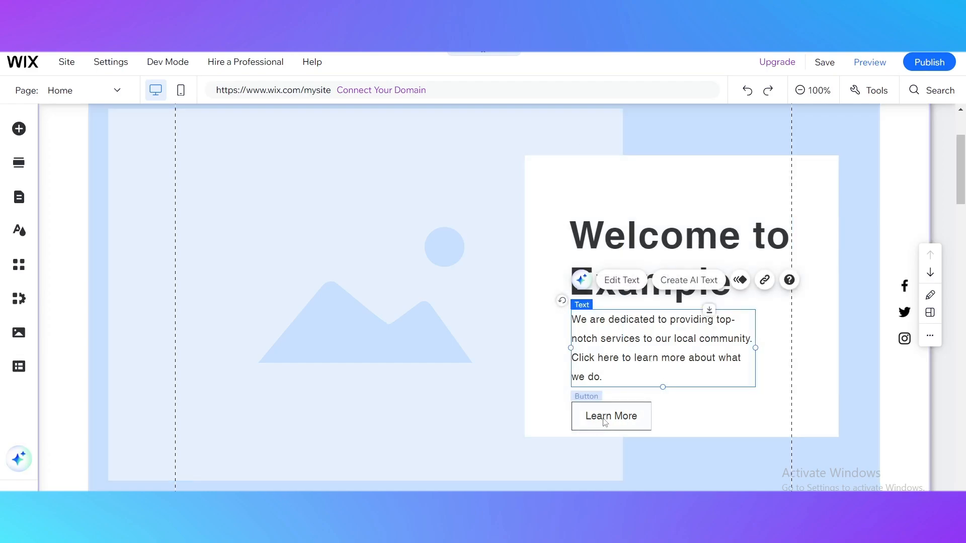
pyautogui.click(610, 416)
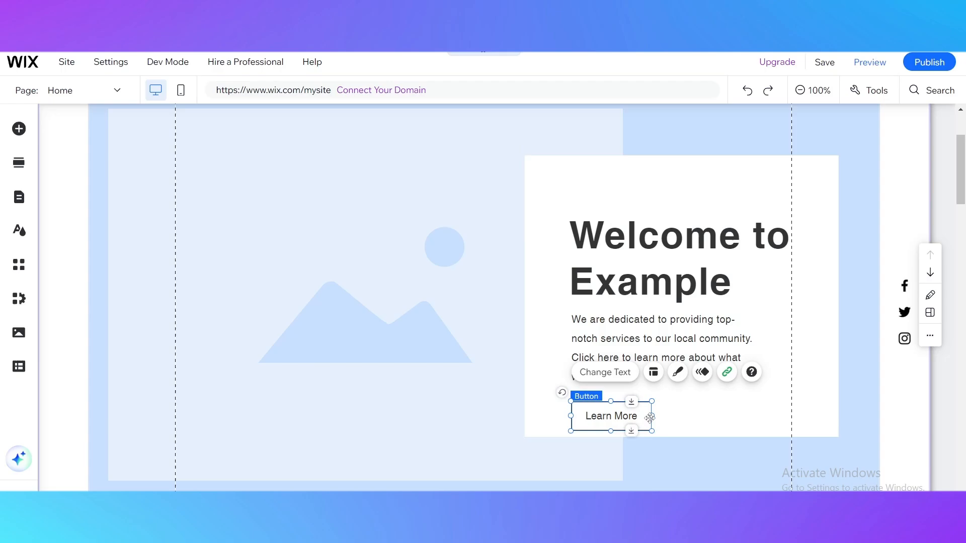
pyautogui.moveTo(652, 416); pyautogui.dragTo(788, 424)
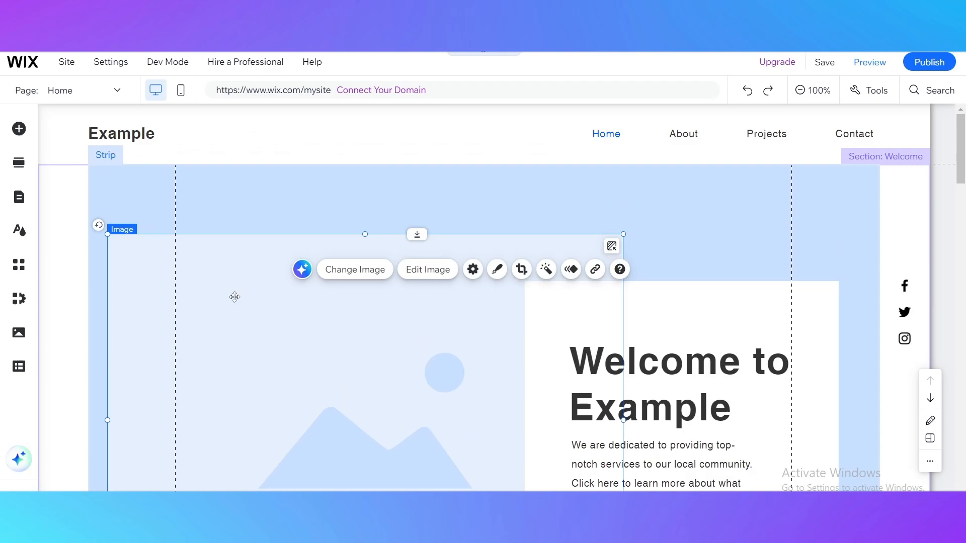
pyautogui.moveTo(427, 269)
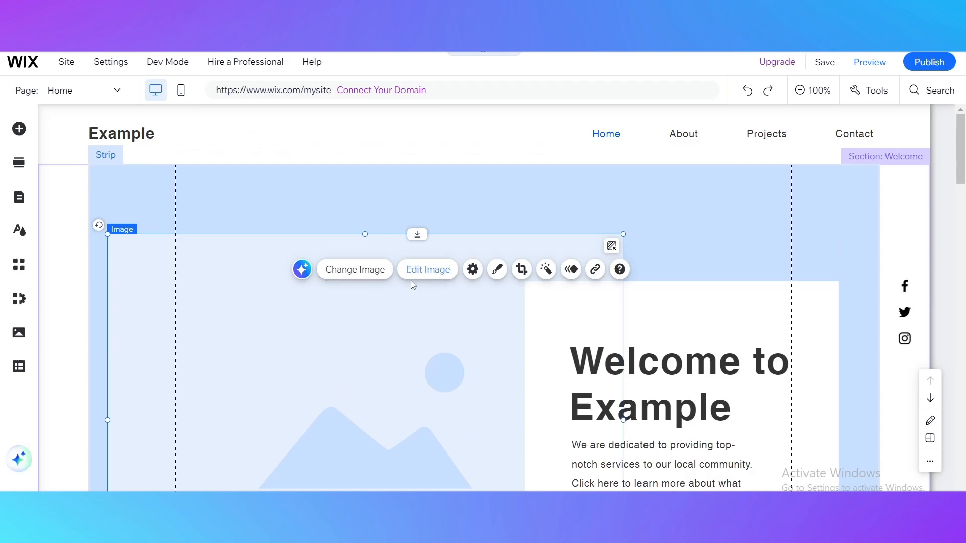
pyautogui.moveTo(702, 214)
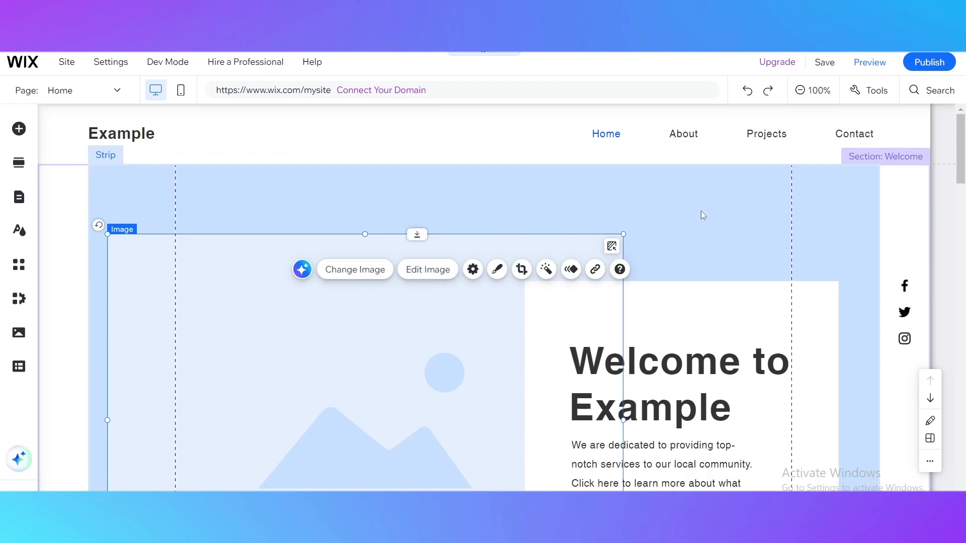
pyautogui.scroll(-3)
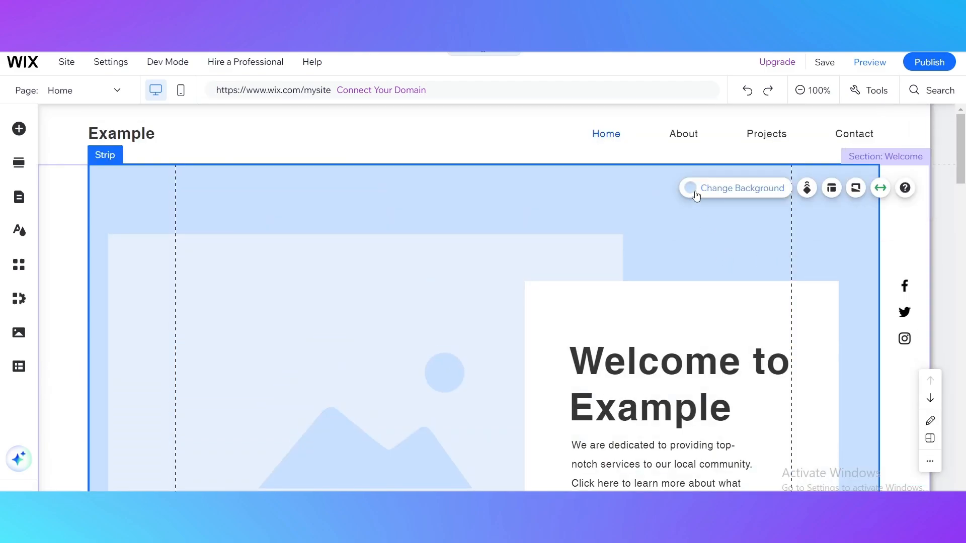
# Step: Switch the welcome strip background to a dark grey solid colour and close the panel
pyautogui.click(742, 188)
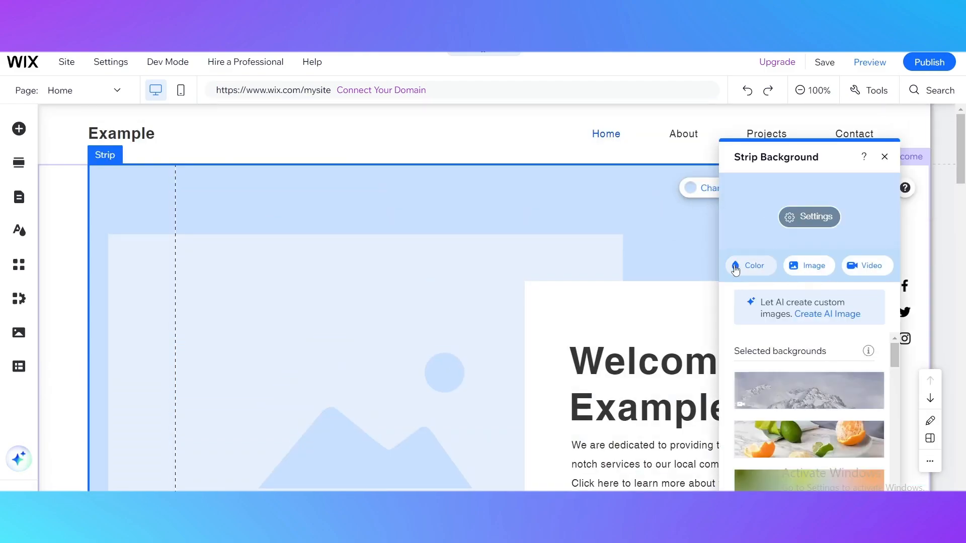
pyautogui.click(749, 265)
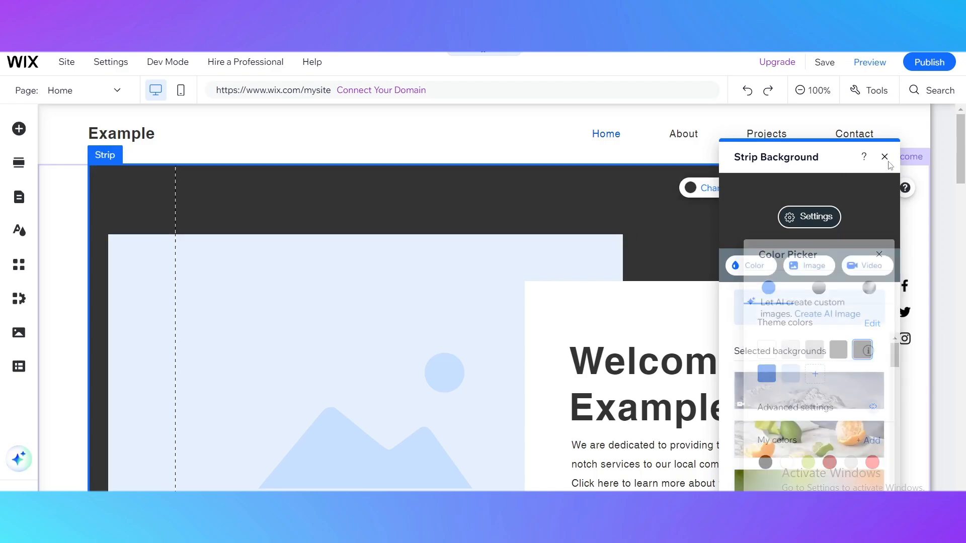
pyautogui.click(884, 156)
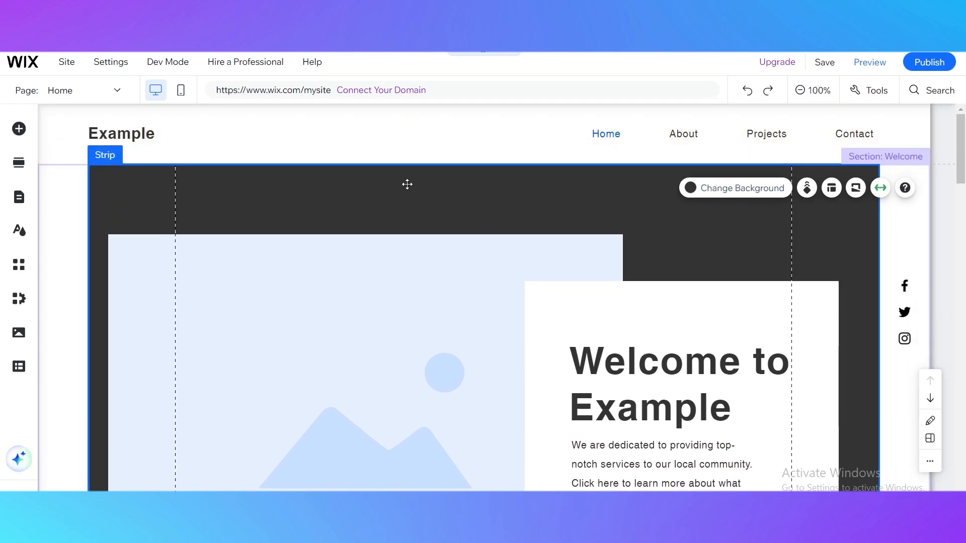
pyautogui.moveTo(19, 129)
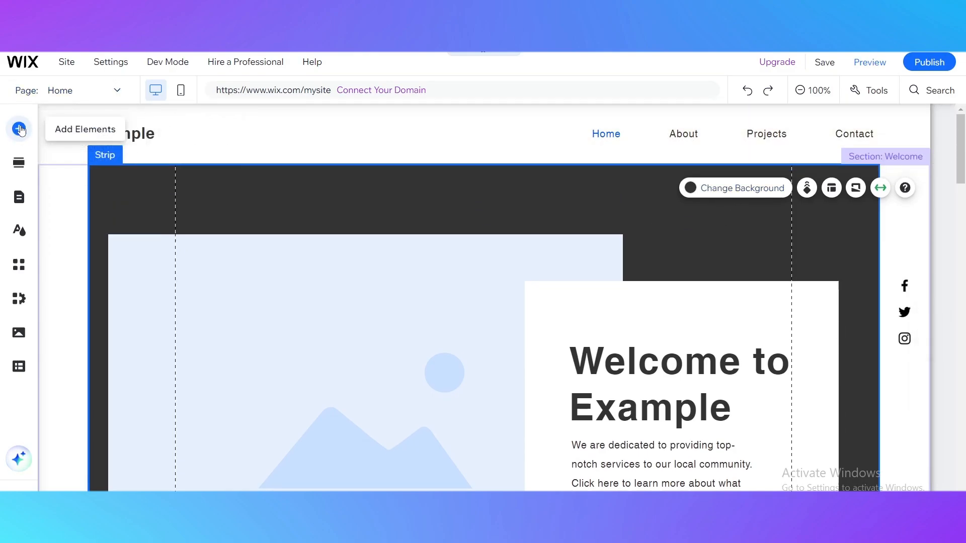
# Step: Open Add Elements and browse the Image, Box, Menu & Anchor and Video & Music categories
pyautogui.click(19, 129)
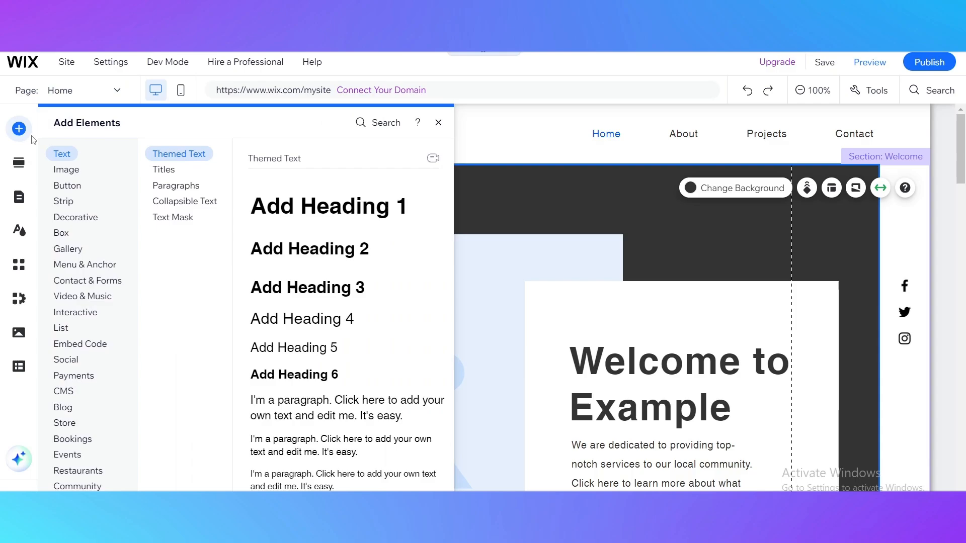
pyautogui.moveTo(61, 154)
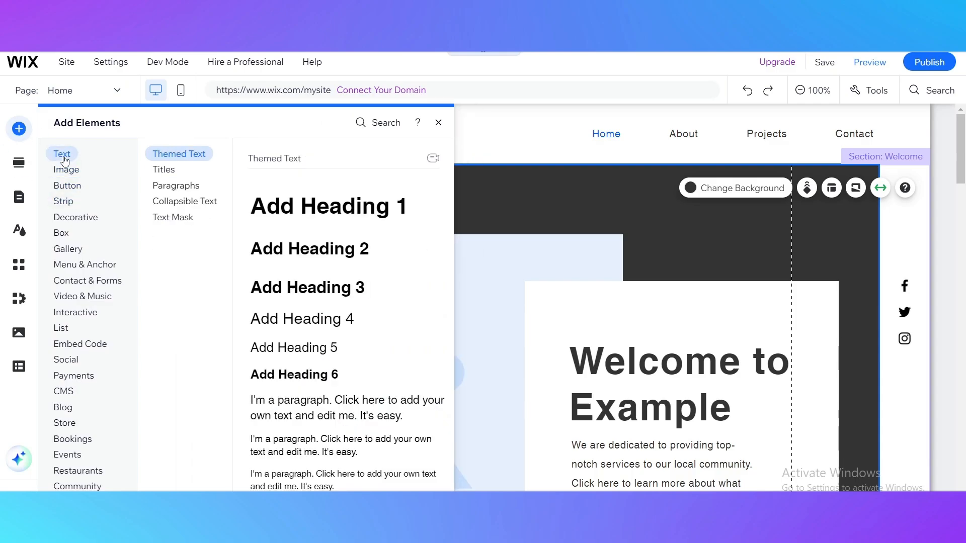
pyautogui.click(66, 170)
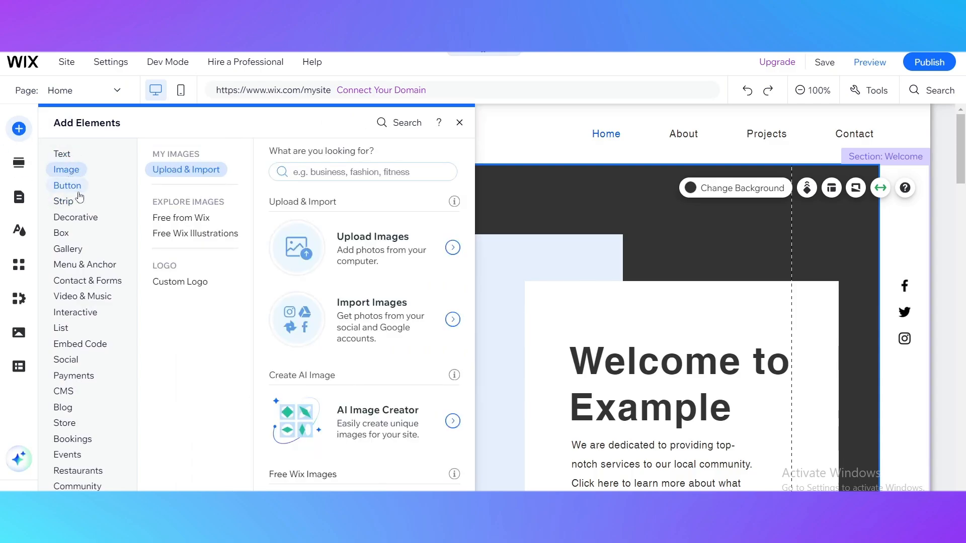
pyautogui.click(76, 217)
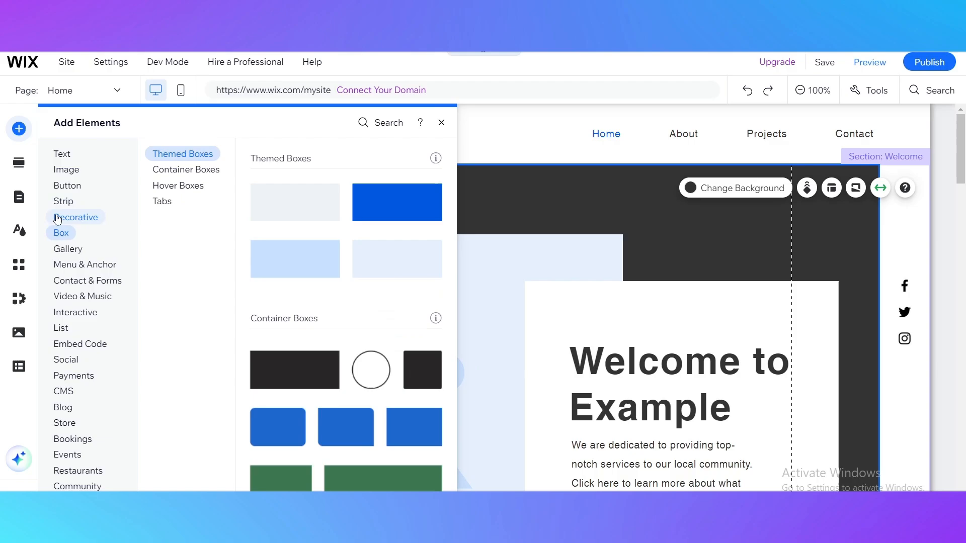
pyautogui.click(85, 264)
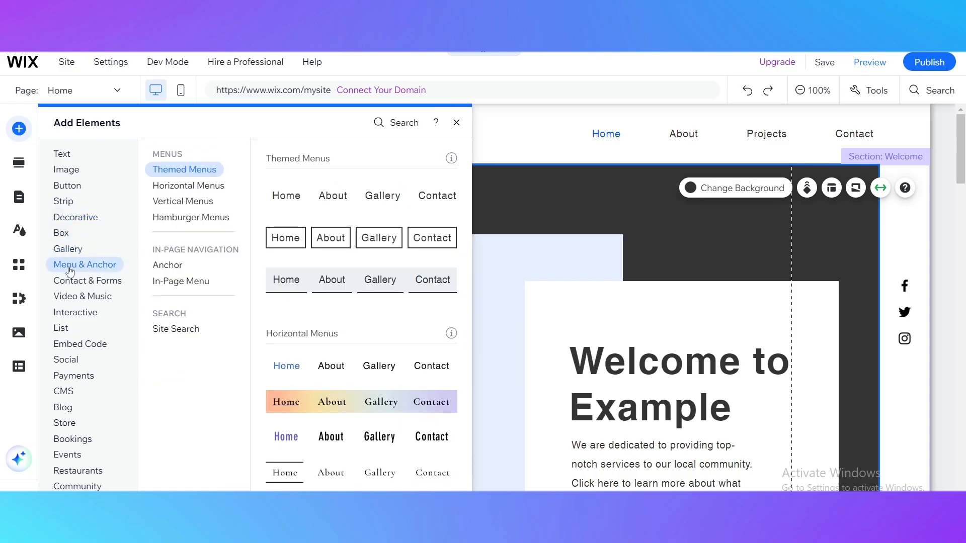
pyautogui.click(82, 297)
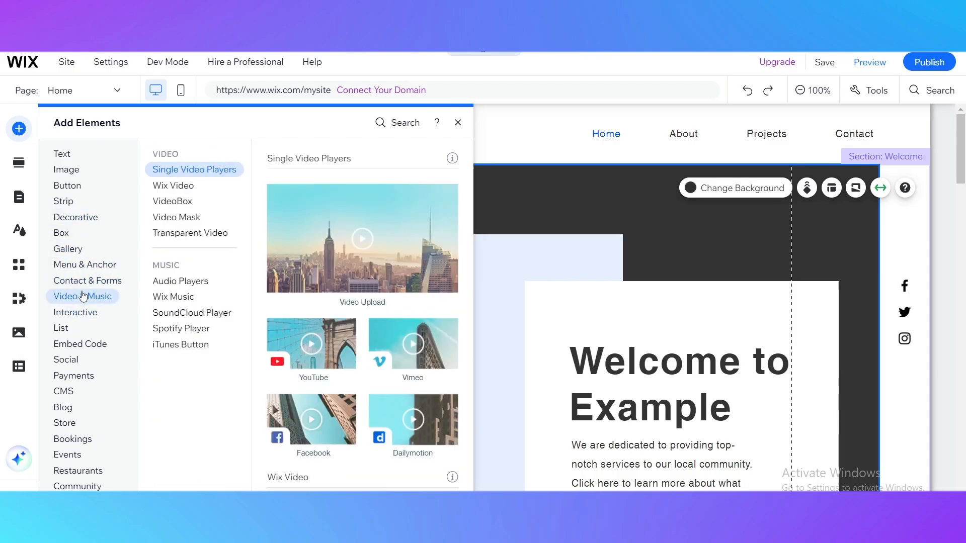
# Step: Continue browsing the List, Social, Blog and Bookings element categories
pyautogui.click(60, 327)
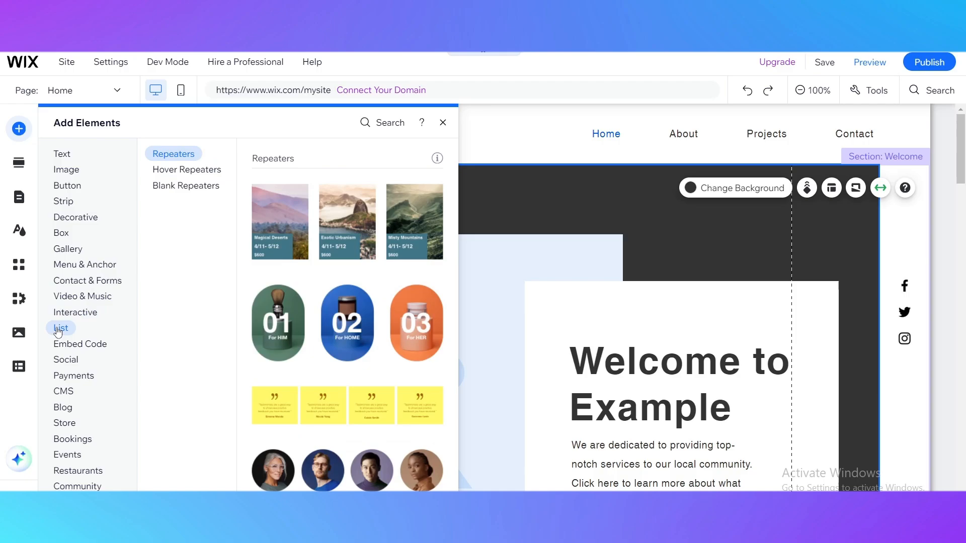
pyautogui.click(65, 360)
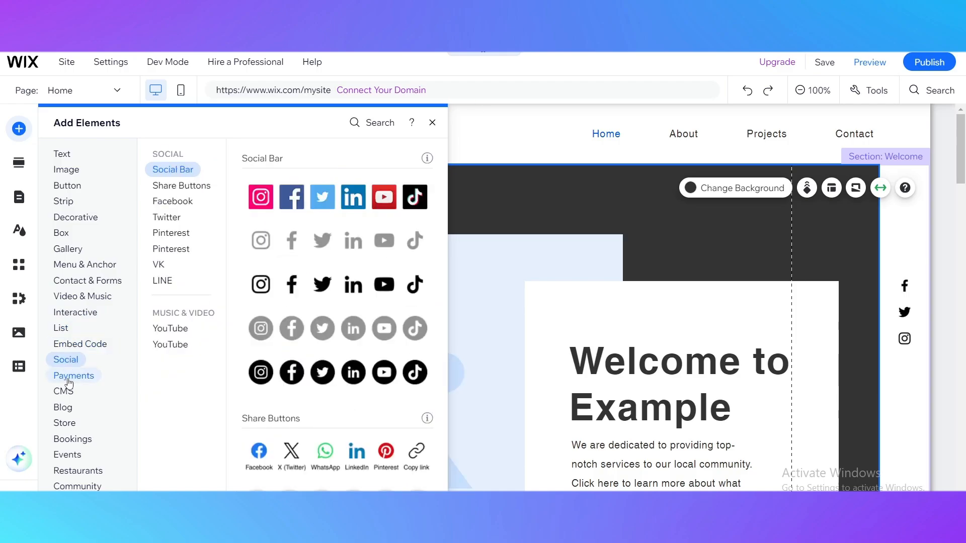
pyautogui.click(63, 407)
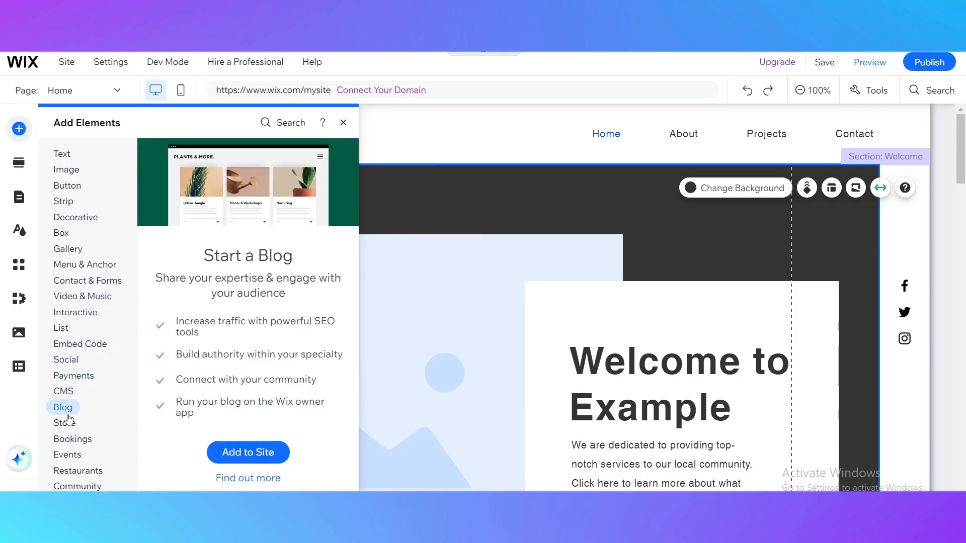
pyautogui.click(72, 439)
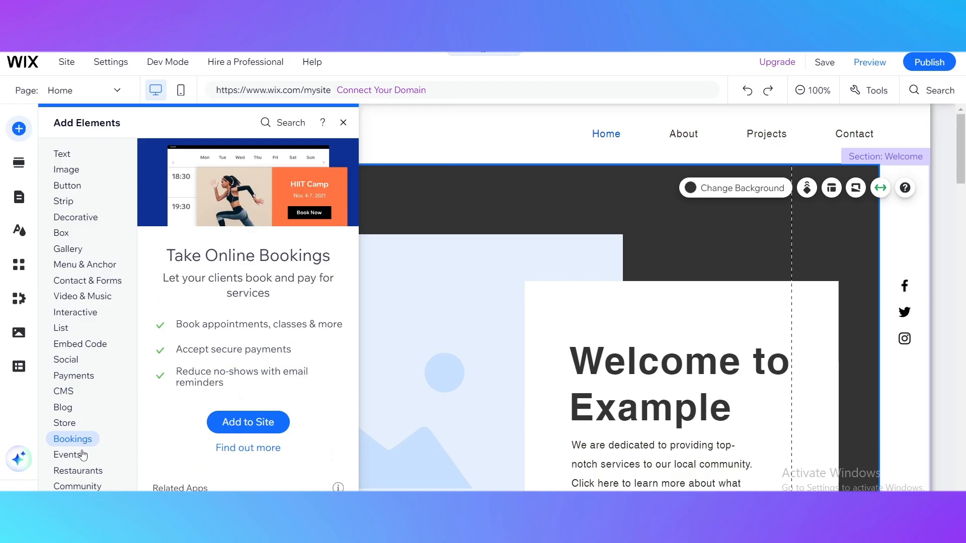
pyautogui.click(78, 470)
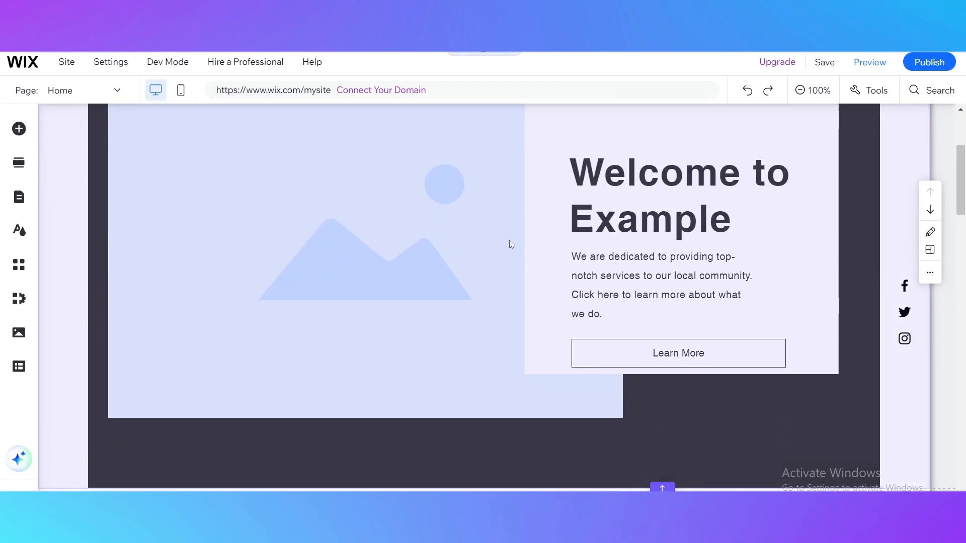
pyautogui.moveTo(273, 419)
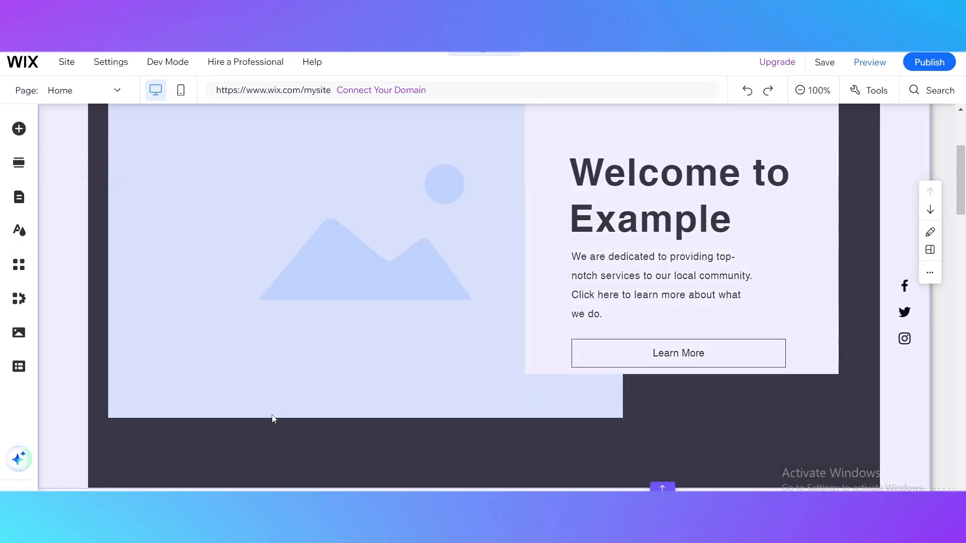
# Step: Scroll through the homepage, then zoom out from 100% to 50% for an overview
pyautogui.scroll(-3)
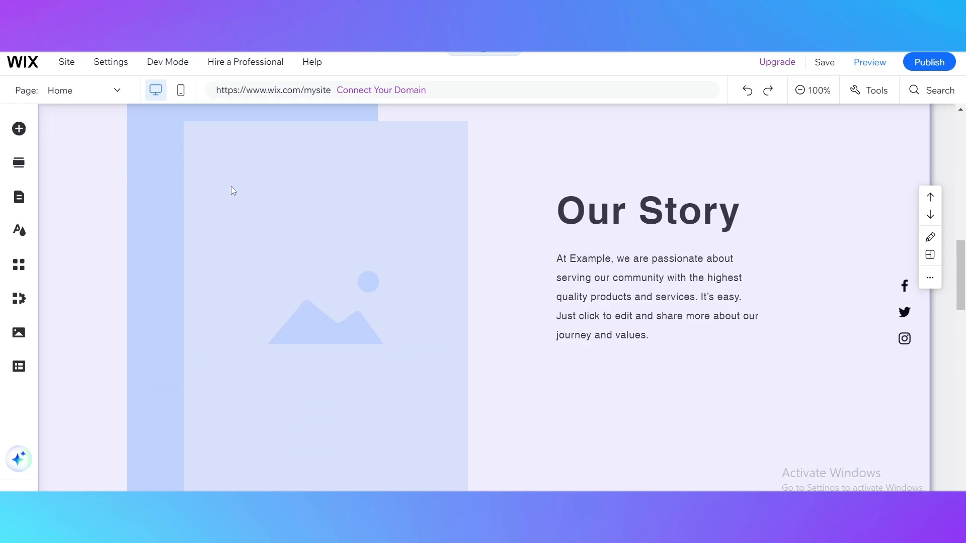
pyautogui.scroll(-3)
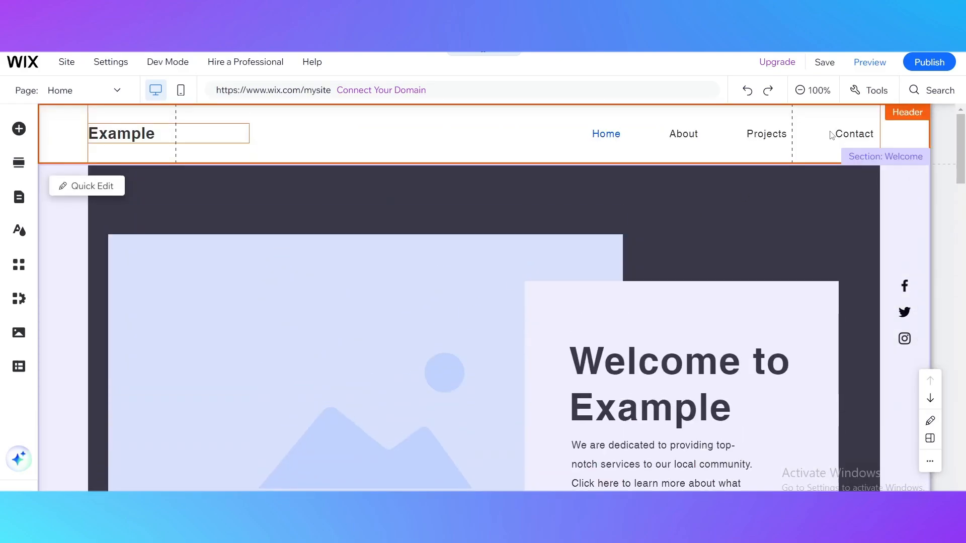
pyautogui.moveTo(799, 90)
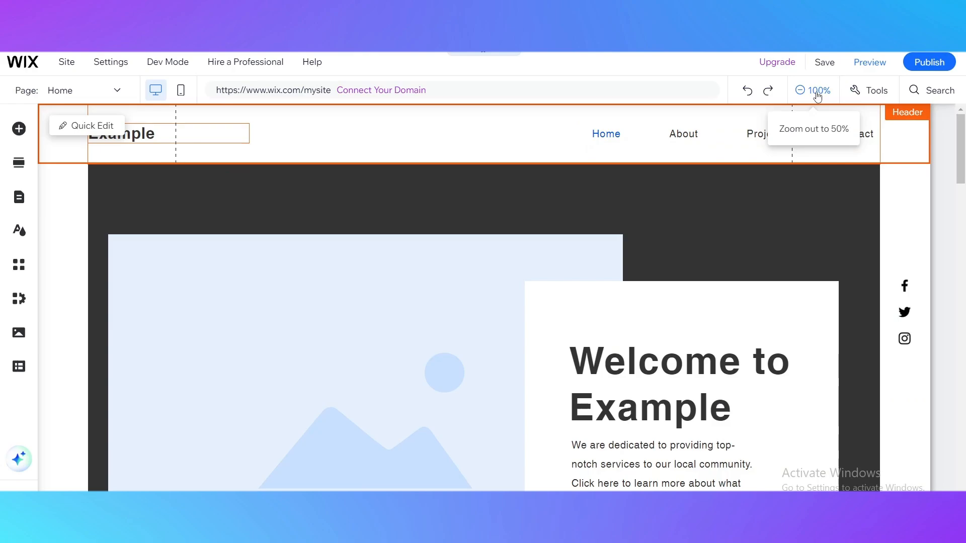
pyautogui.click(799, 90)
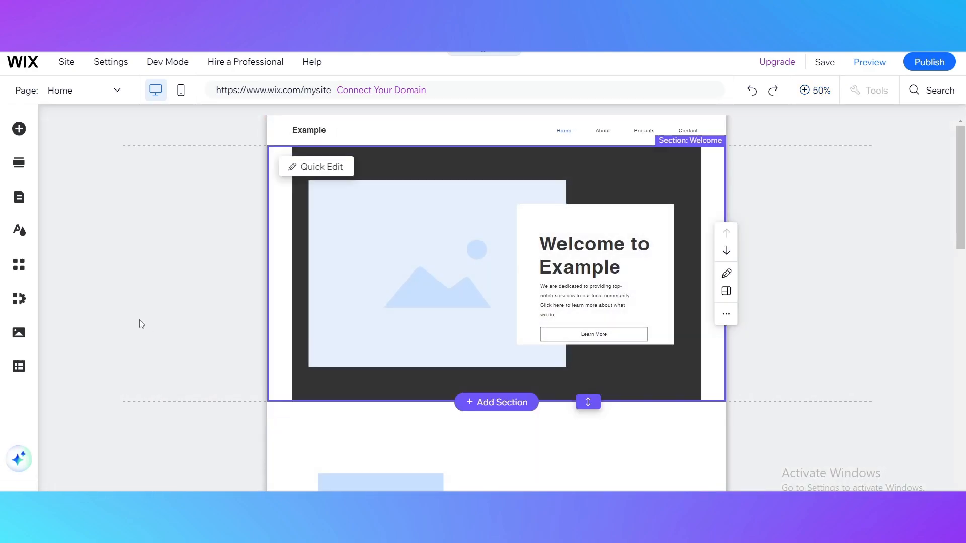
pyautogui.moveTo(304, 204)
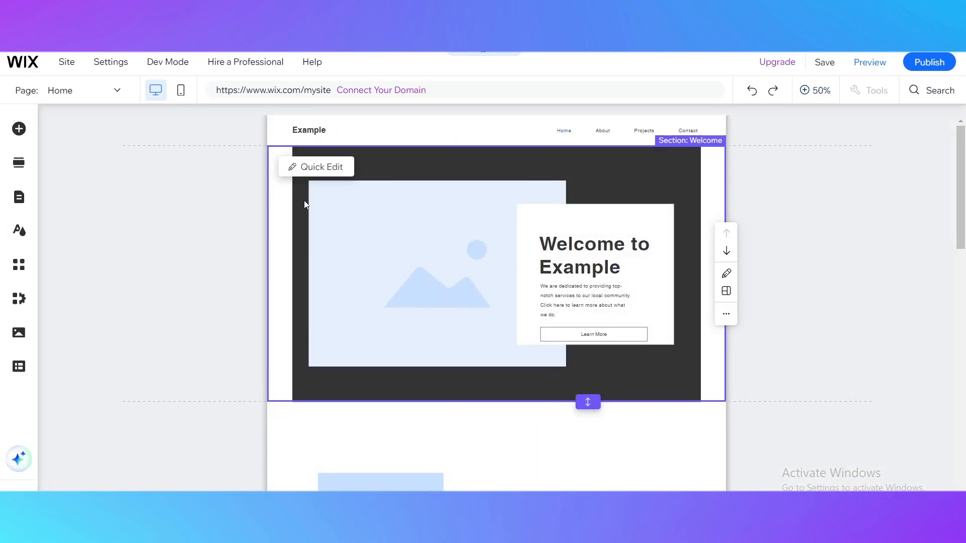